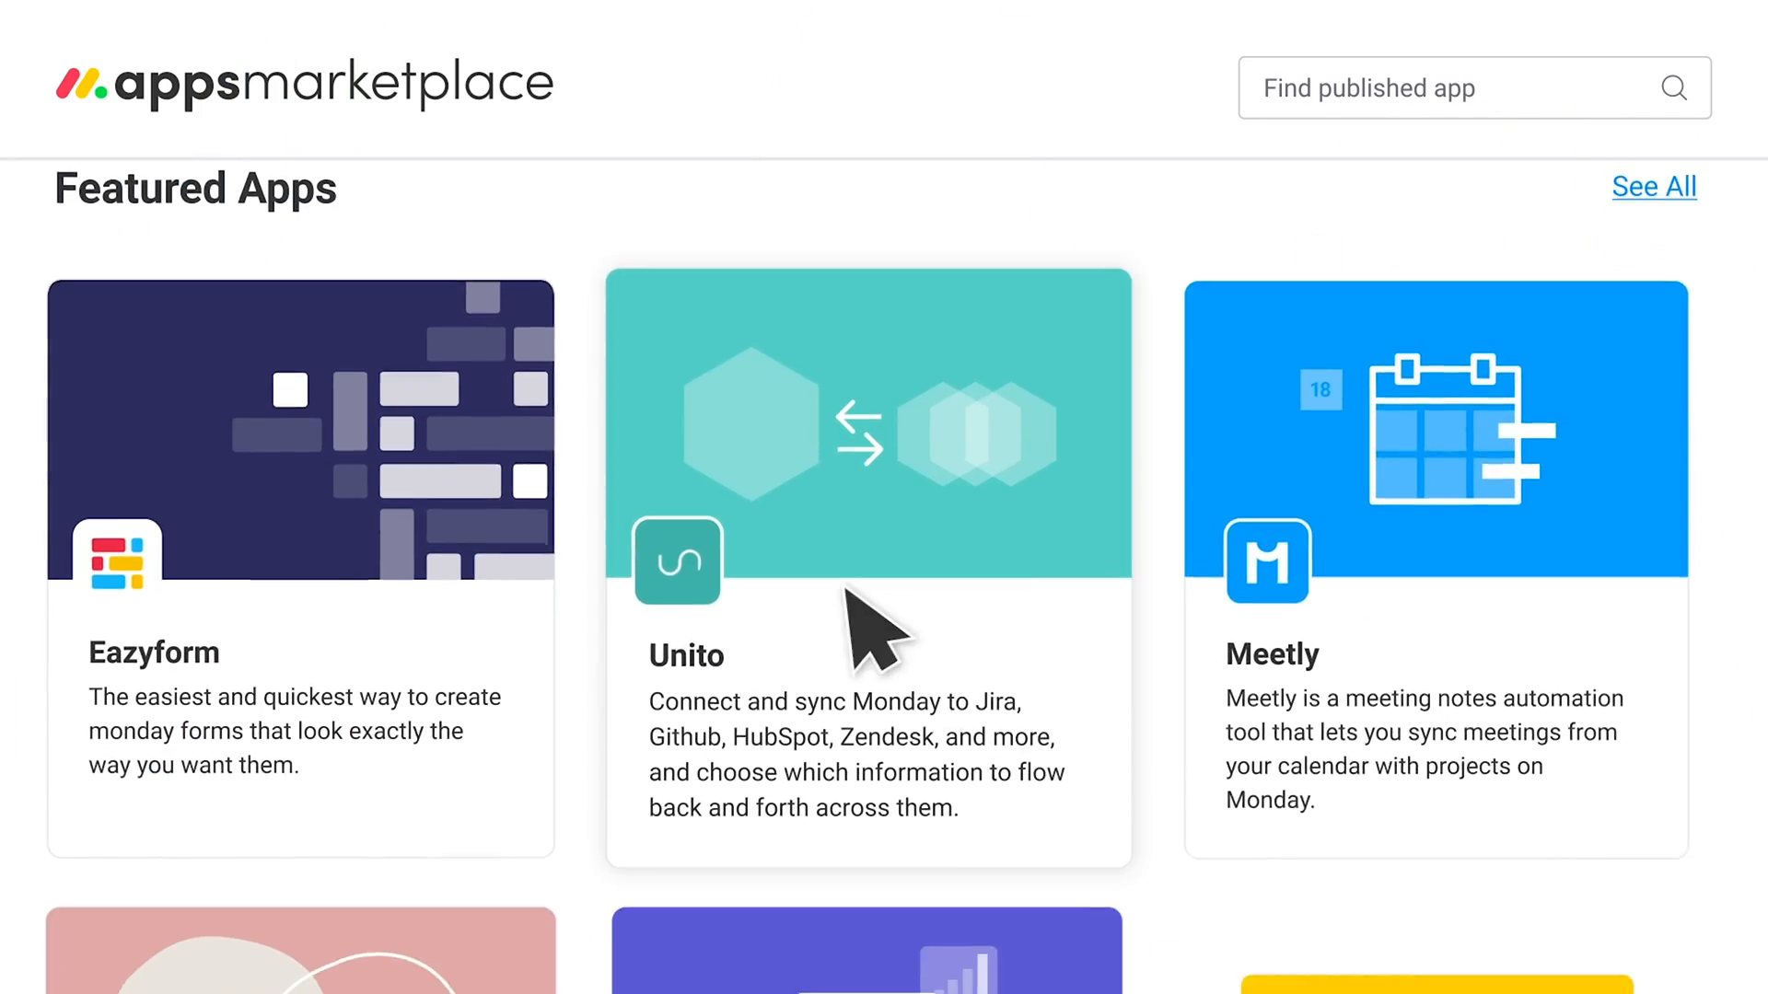
Show the account menu from the profile avatar on the Deals board.
{"action": "scroll", "scroll_direction": "down", "scroll_amount": 3}
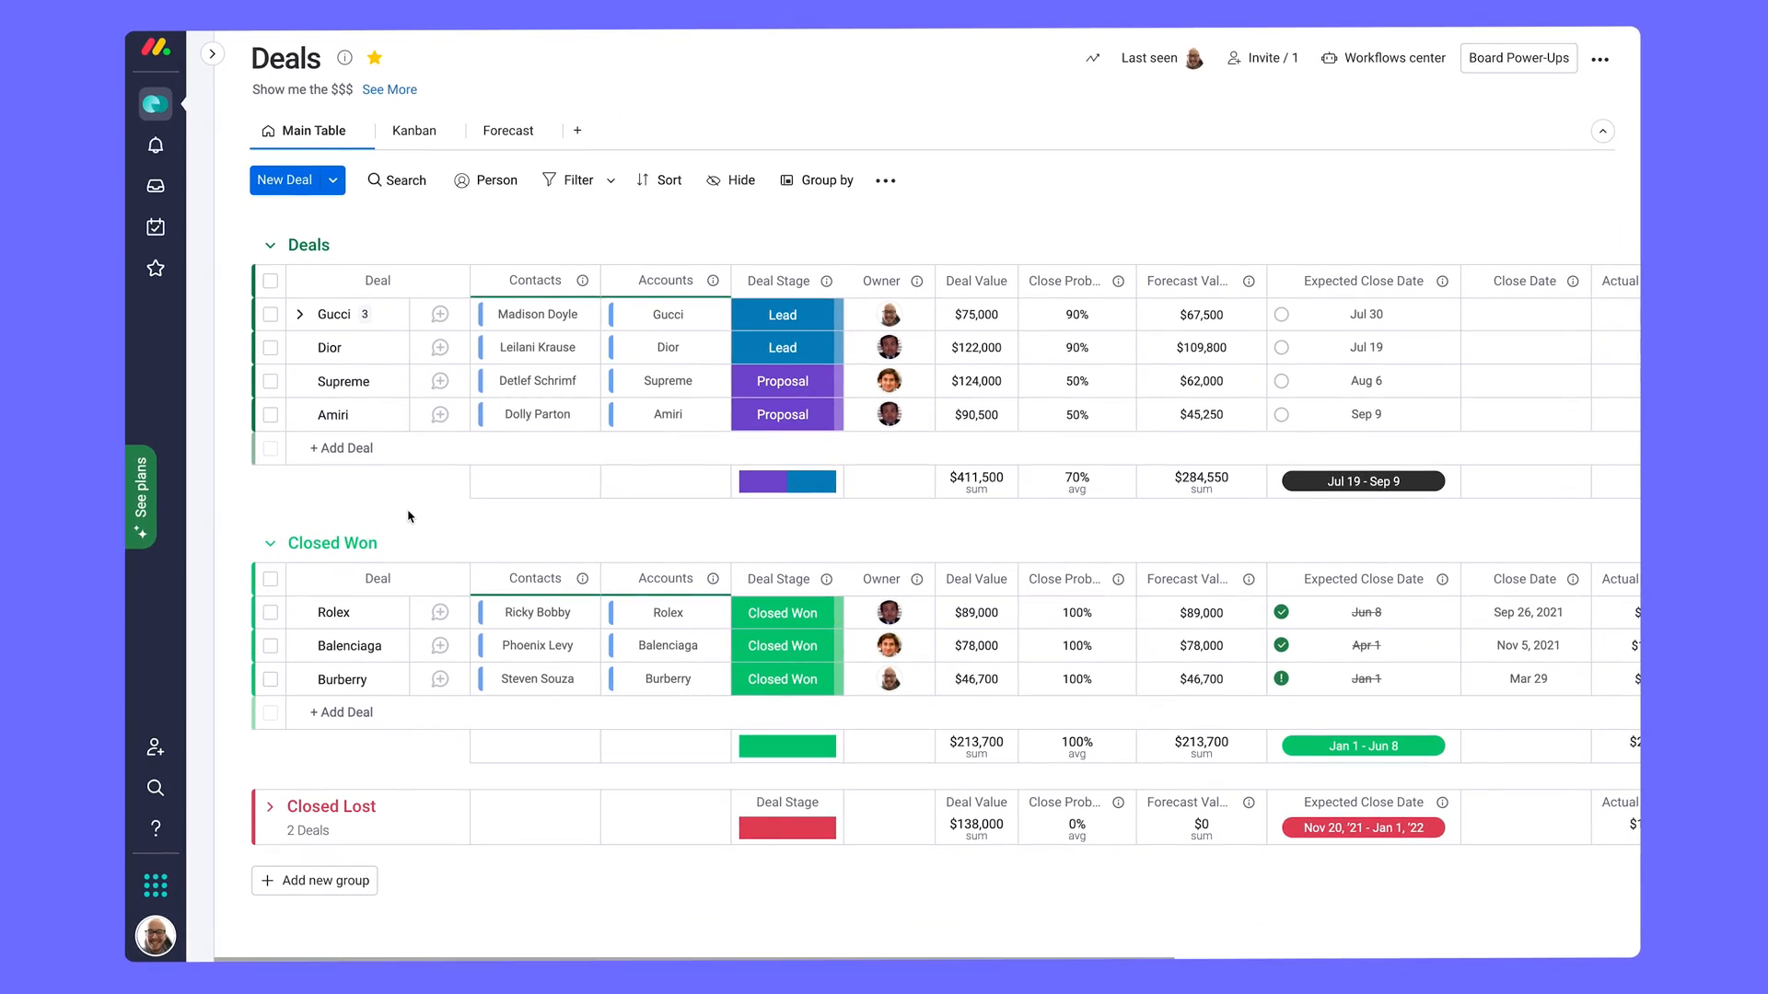
{"action": "left_click", "coordinate": [154, 937]}
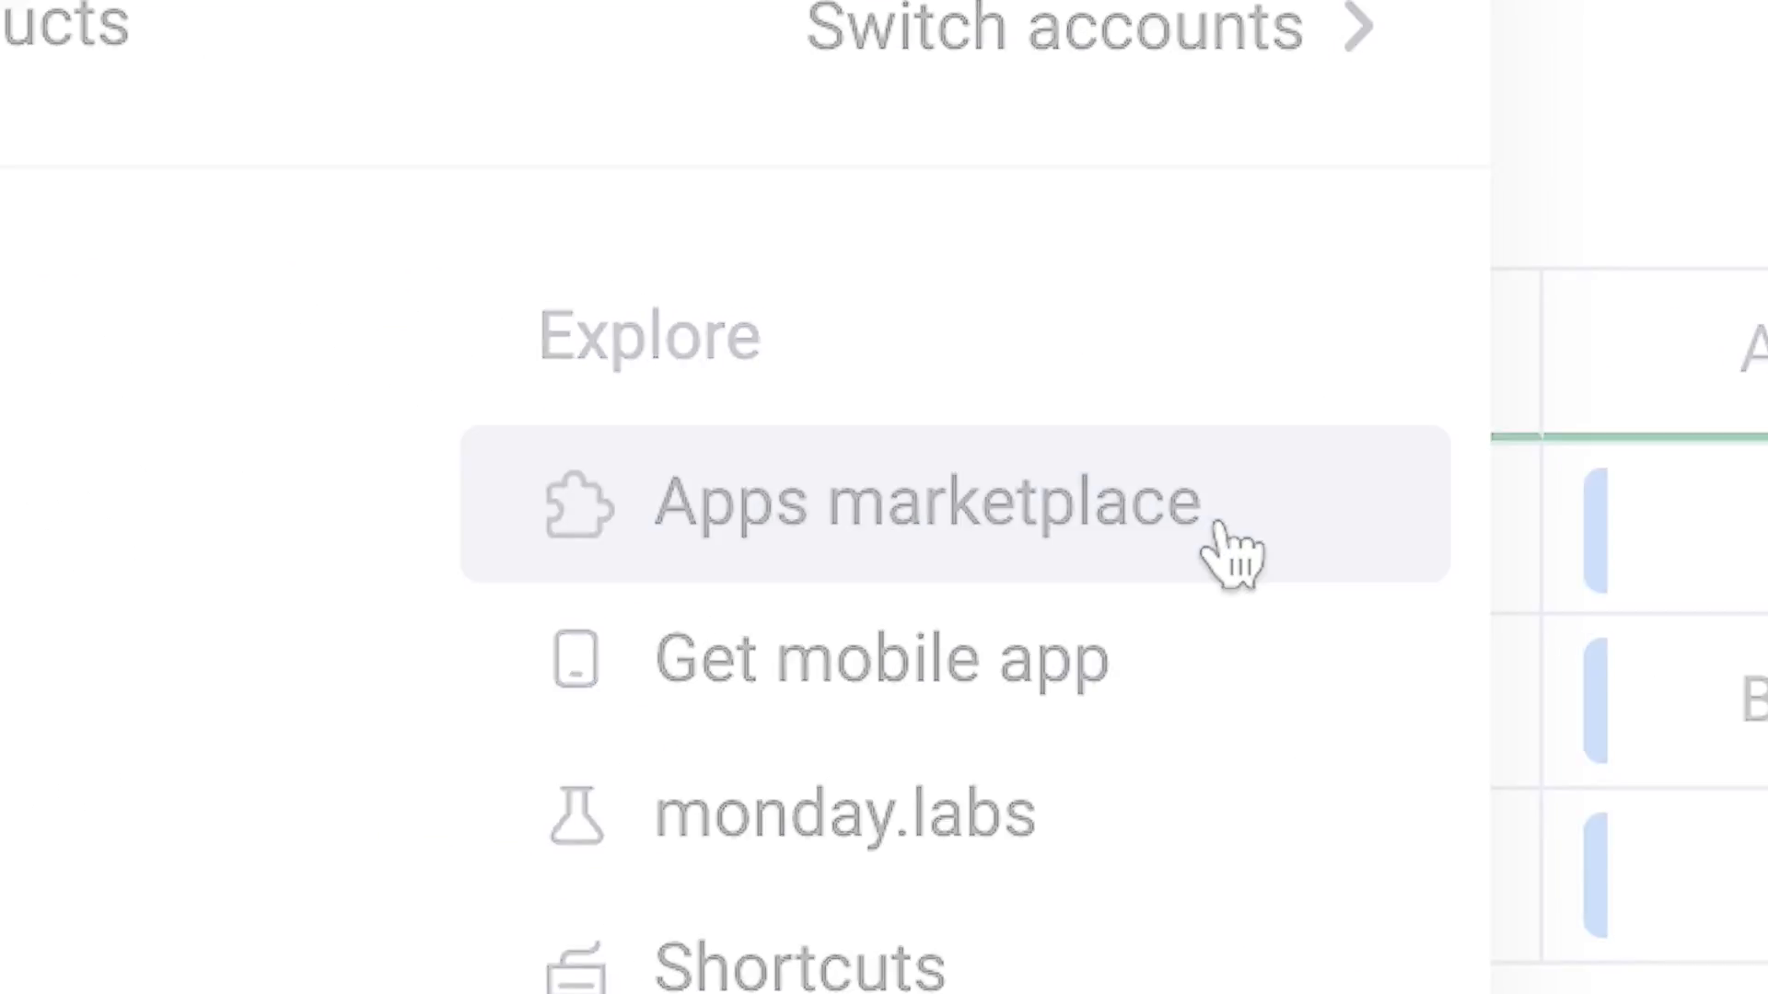
Enter the apps marketplace and scan its featured listings.
{"action": "left_click", "coordinate": [924, 501]}
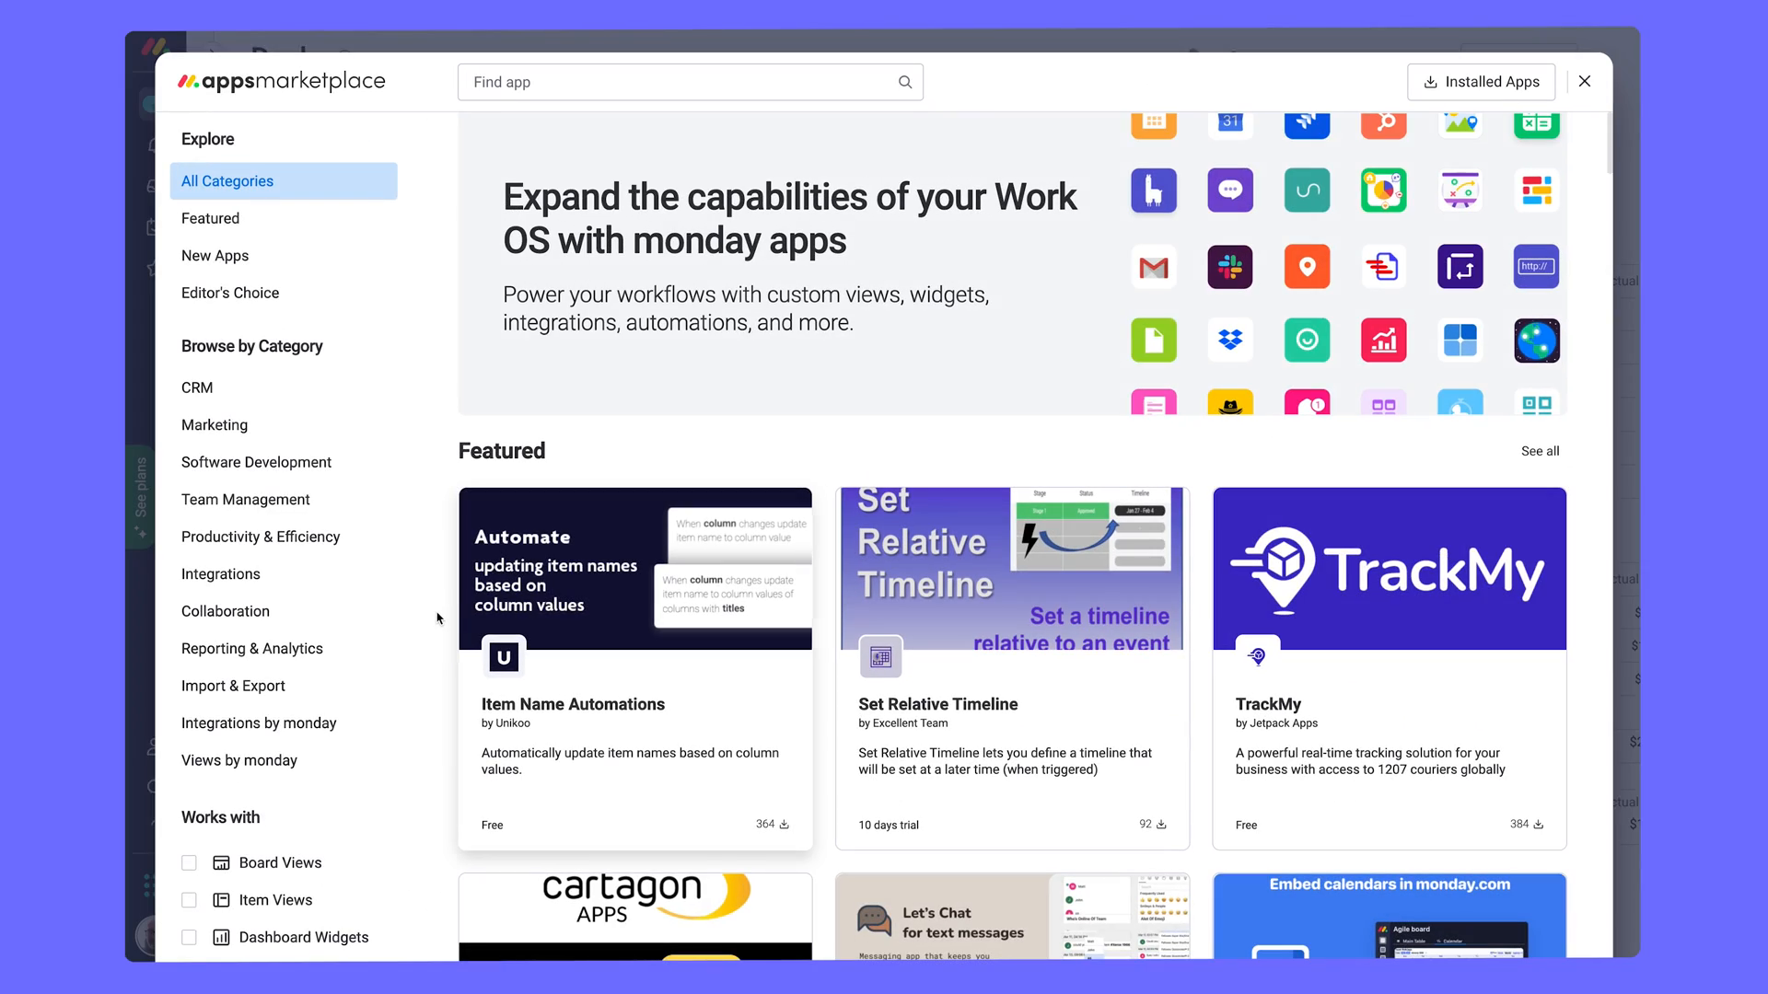
{"action": "scroll", "scroll_direction": "down", "scroll_amount": 3}
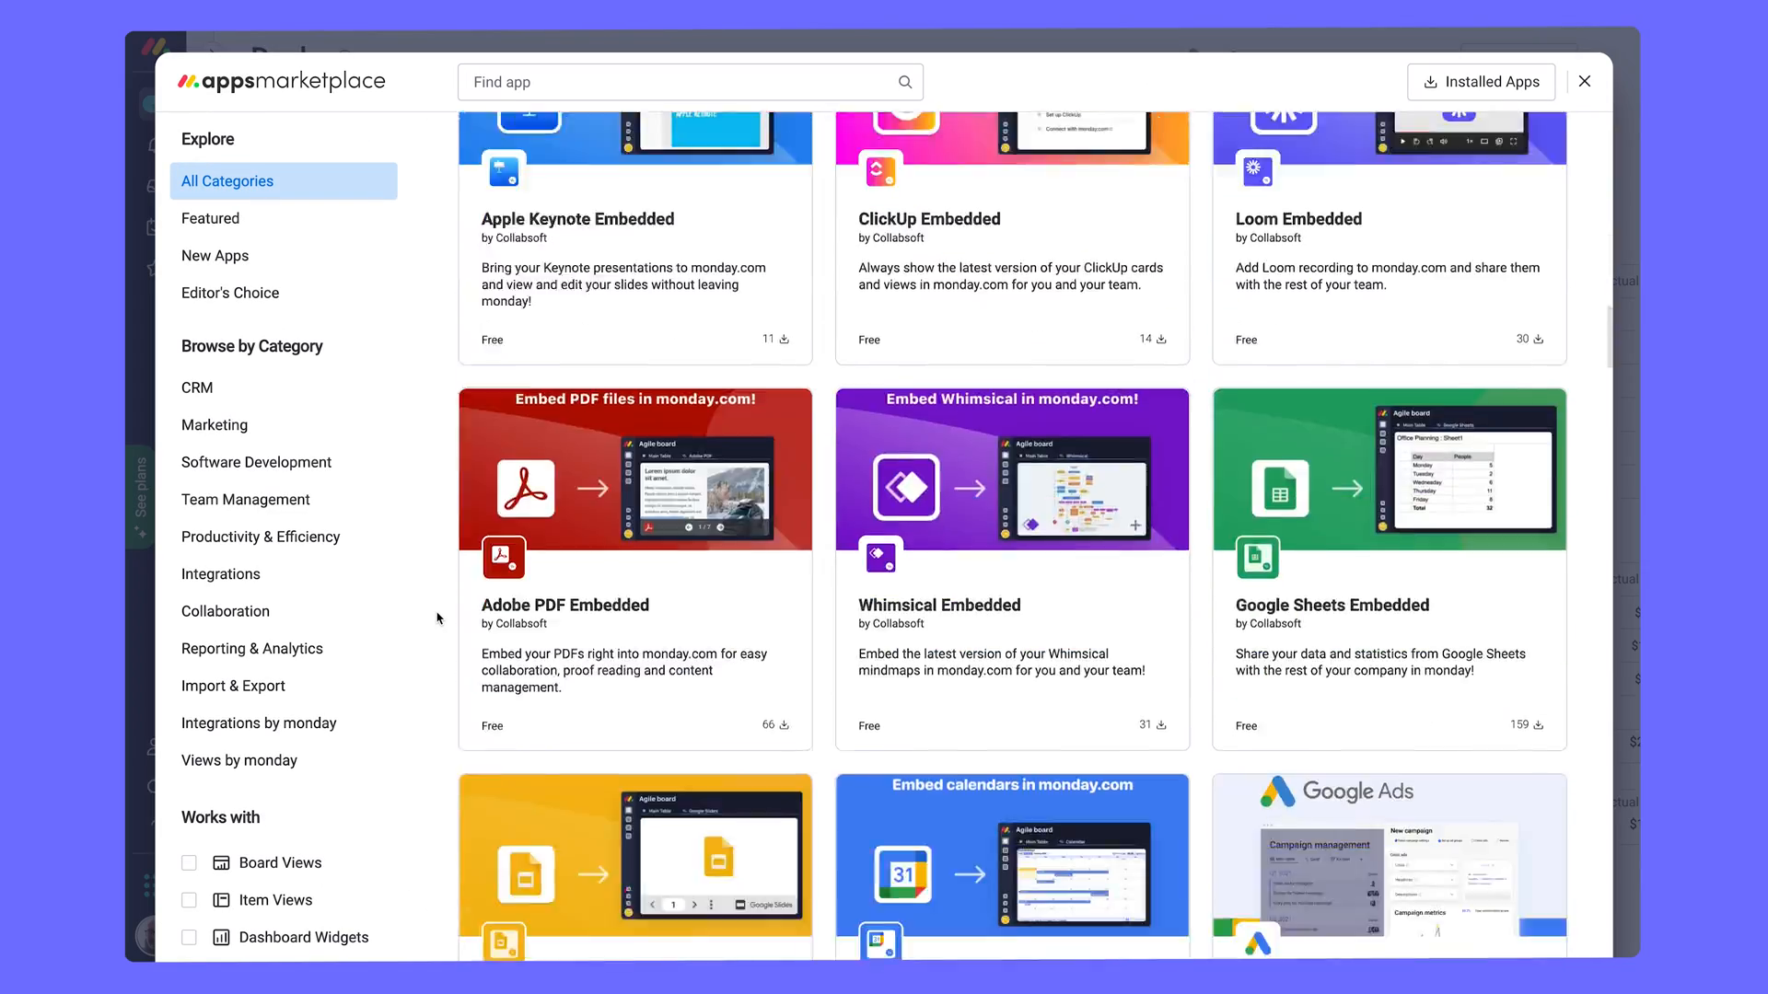
{"action": "scroll", "scroll_direction": "down", "scroll_amount": 3}
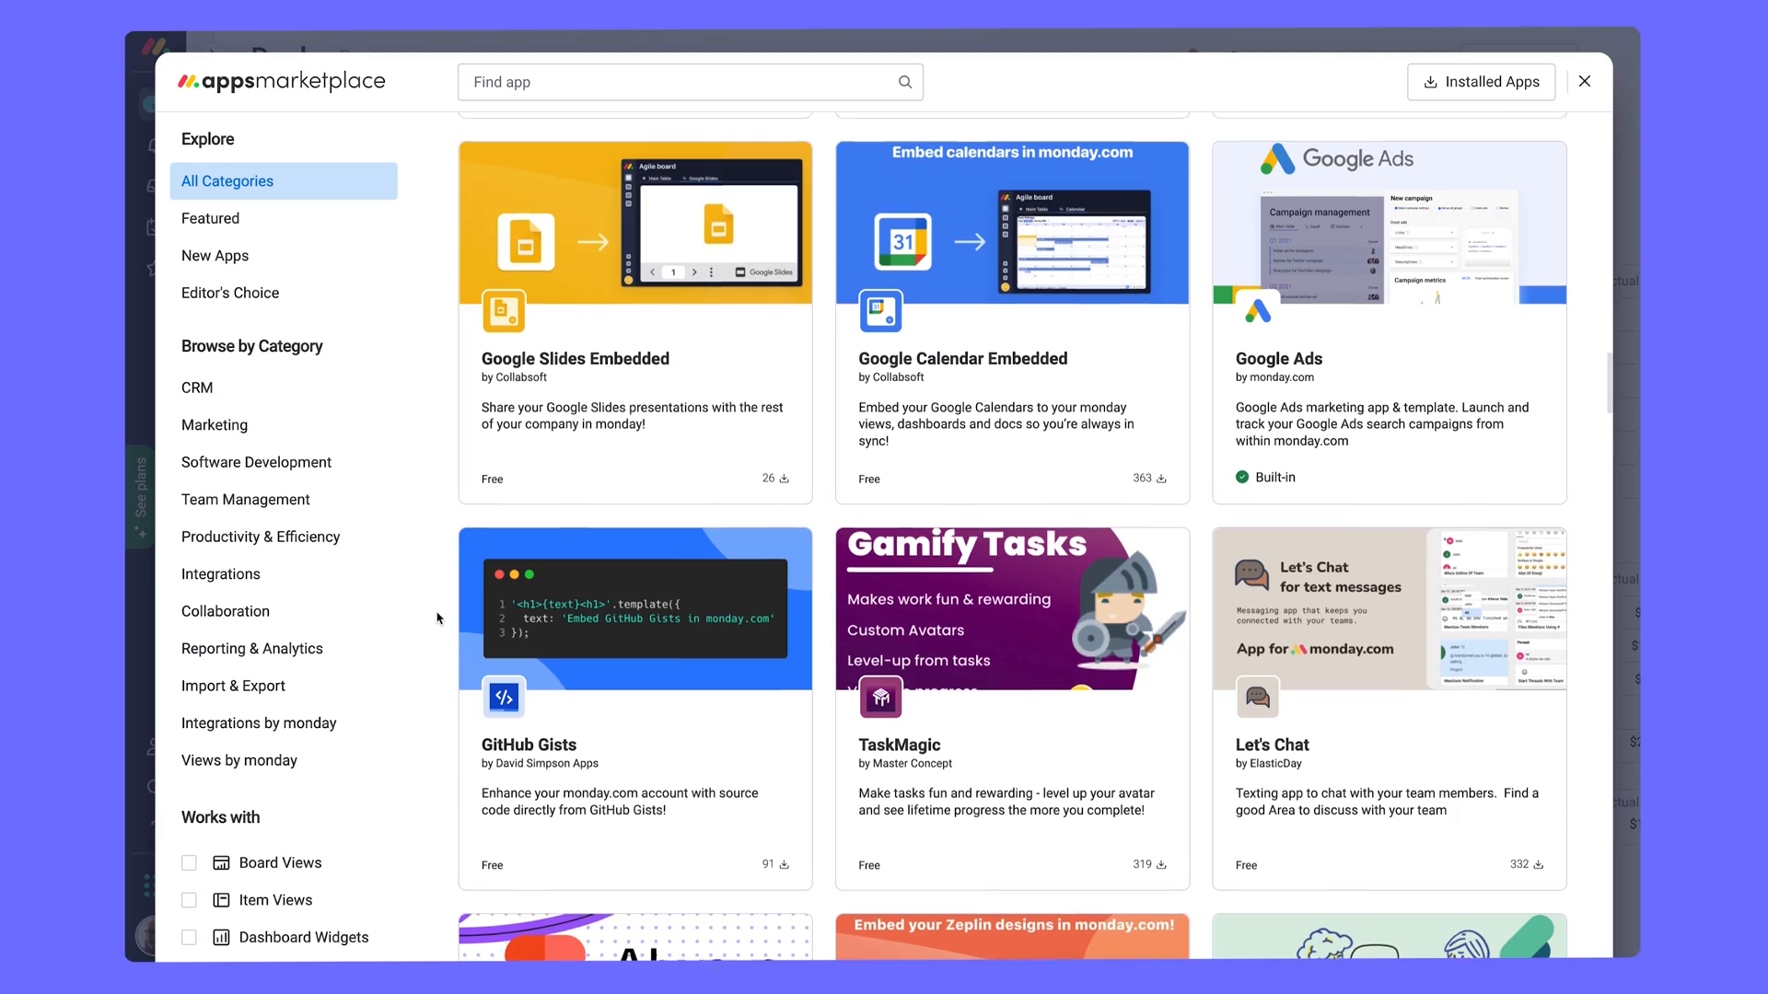
{"action": "scroll", "scroll_direction": "up", "scroll_amount": 3}
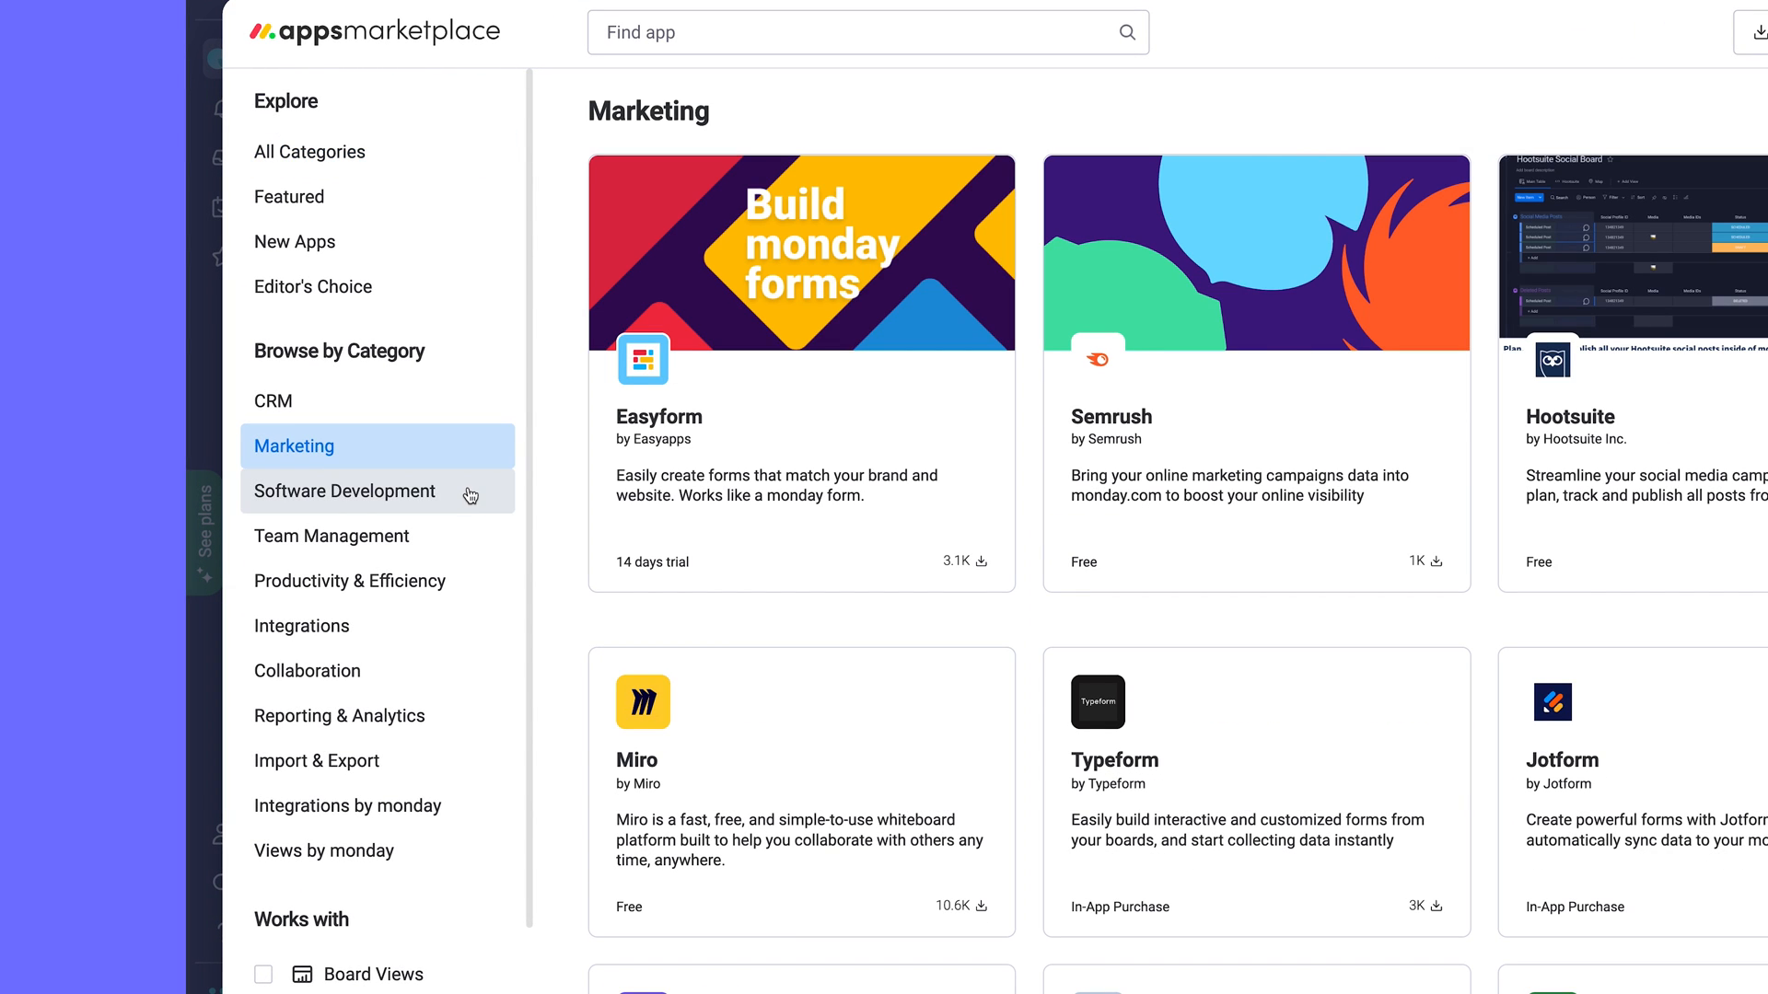
Browse Software Development and Editor's Choice, landing on the OP.Sign Digital e-Signature app page.
{"action": "left_click", "coordinate": [344, 490]}
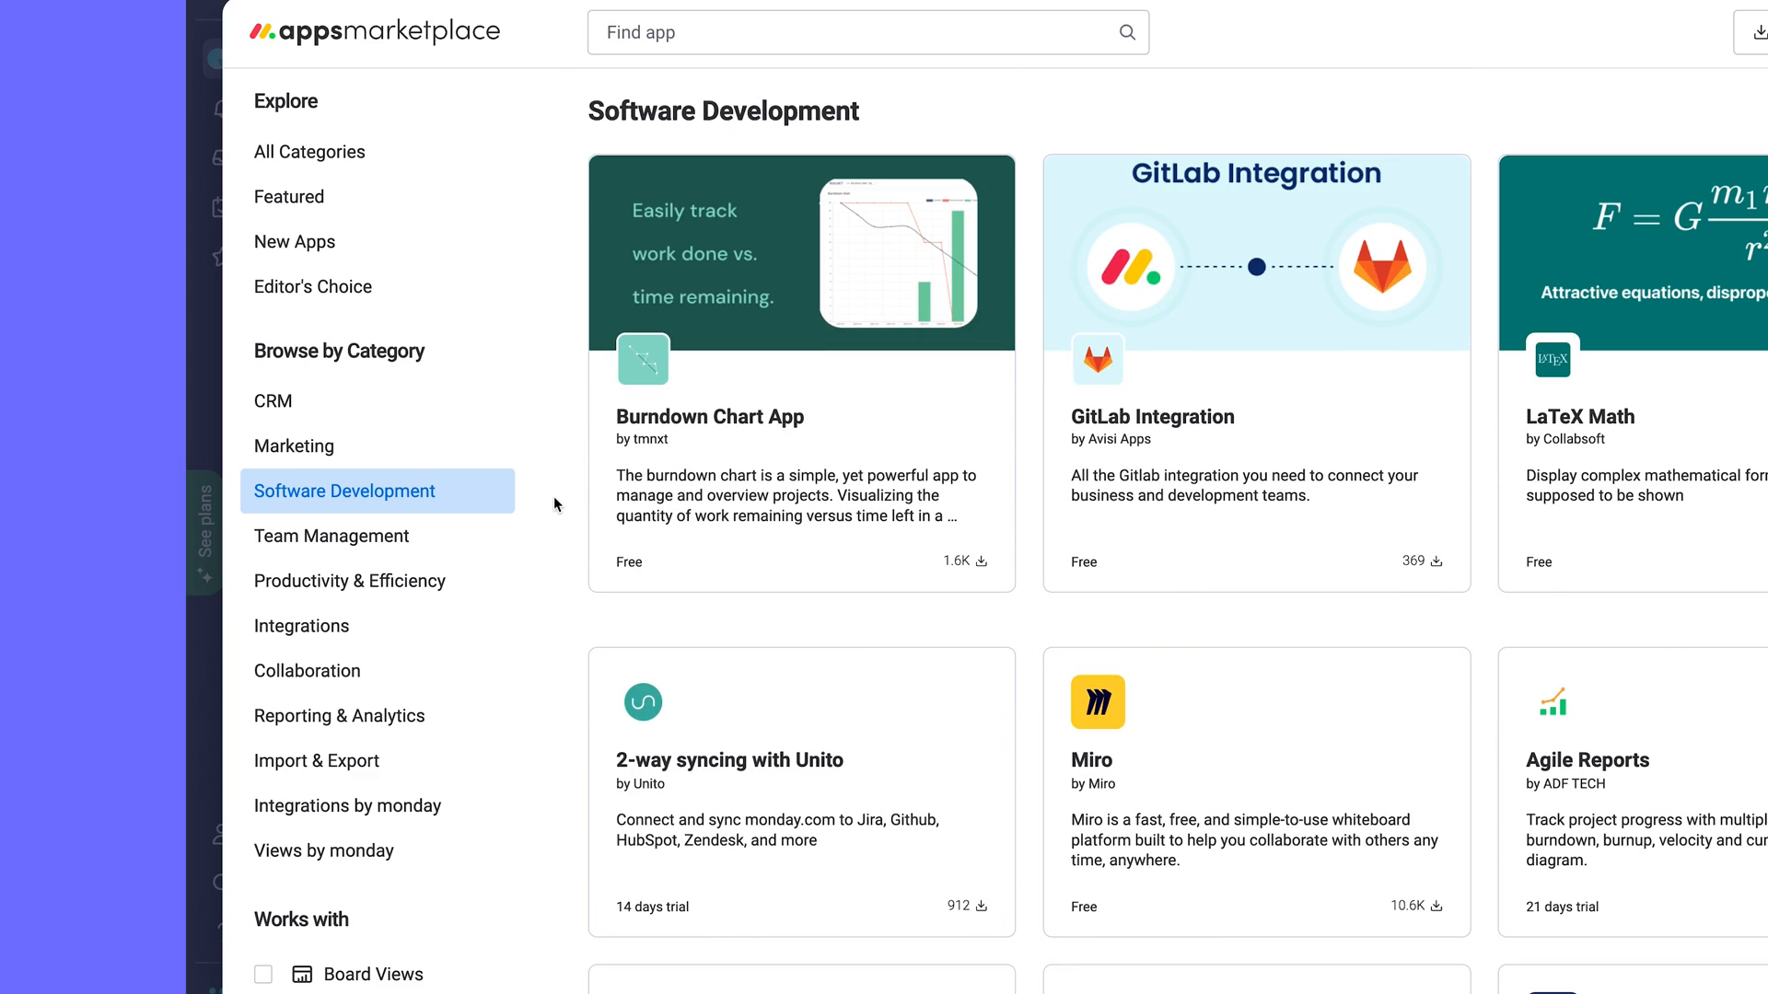
{"action": "left_click", "coordinate": [313, 286]}
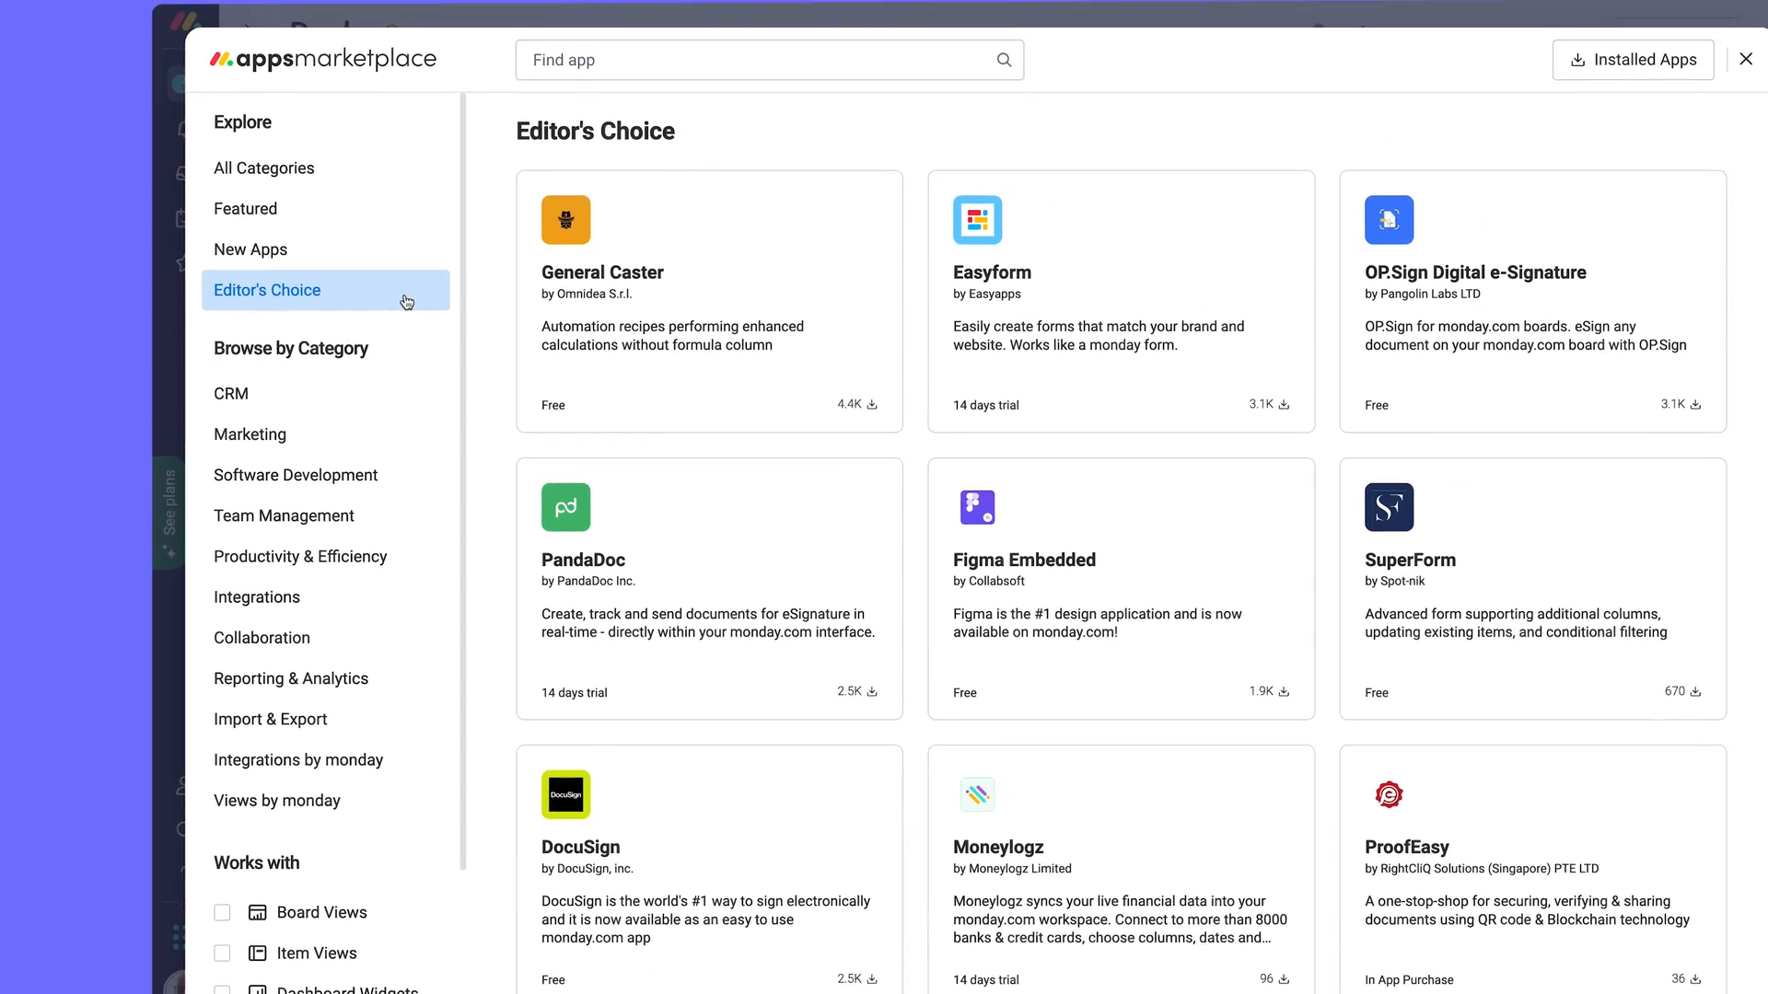
{"action": "scroll", "scroll_direction": "down", "scroll_amount": 3}
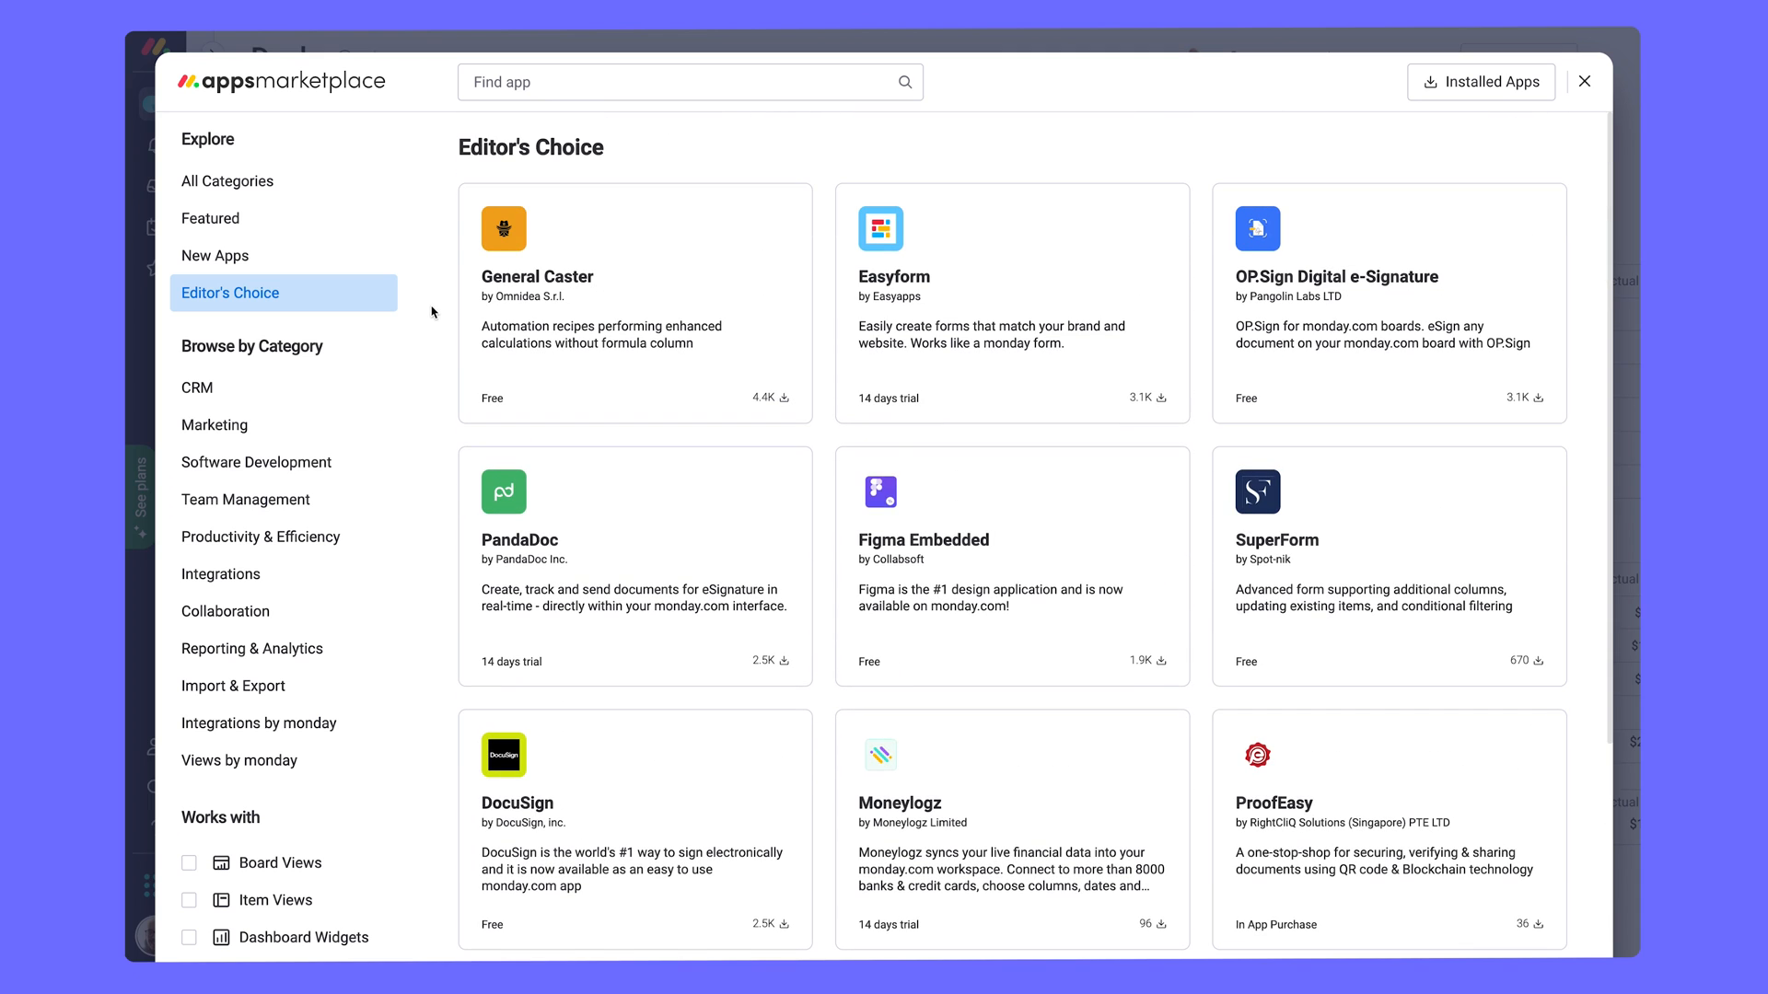
{"action": "left_click", "coordinate": [1388, 302]}
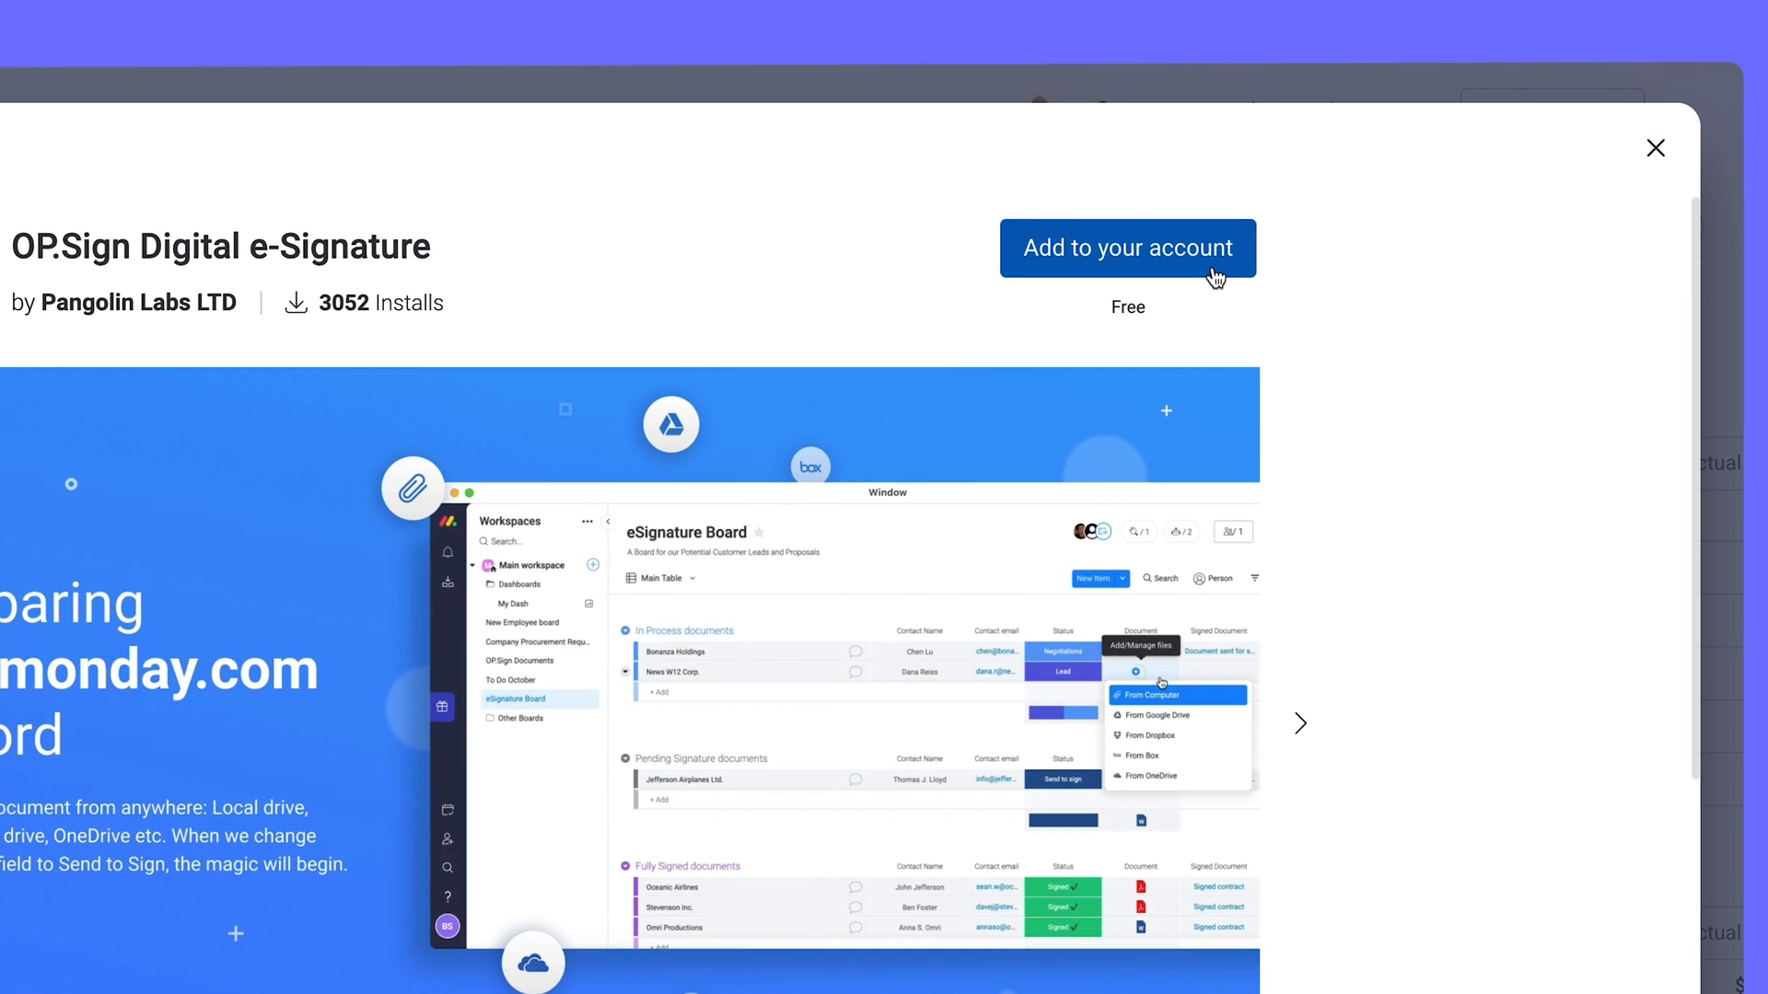
Add OP.Sign to the account and choose its Board View feature.
{"action": "left_click", "coordinate": [1127, 248]}
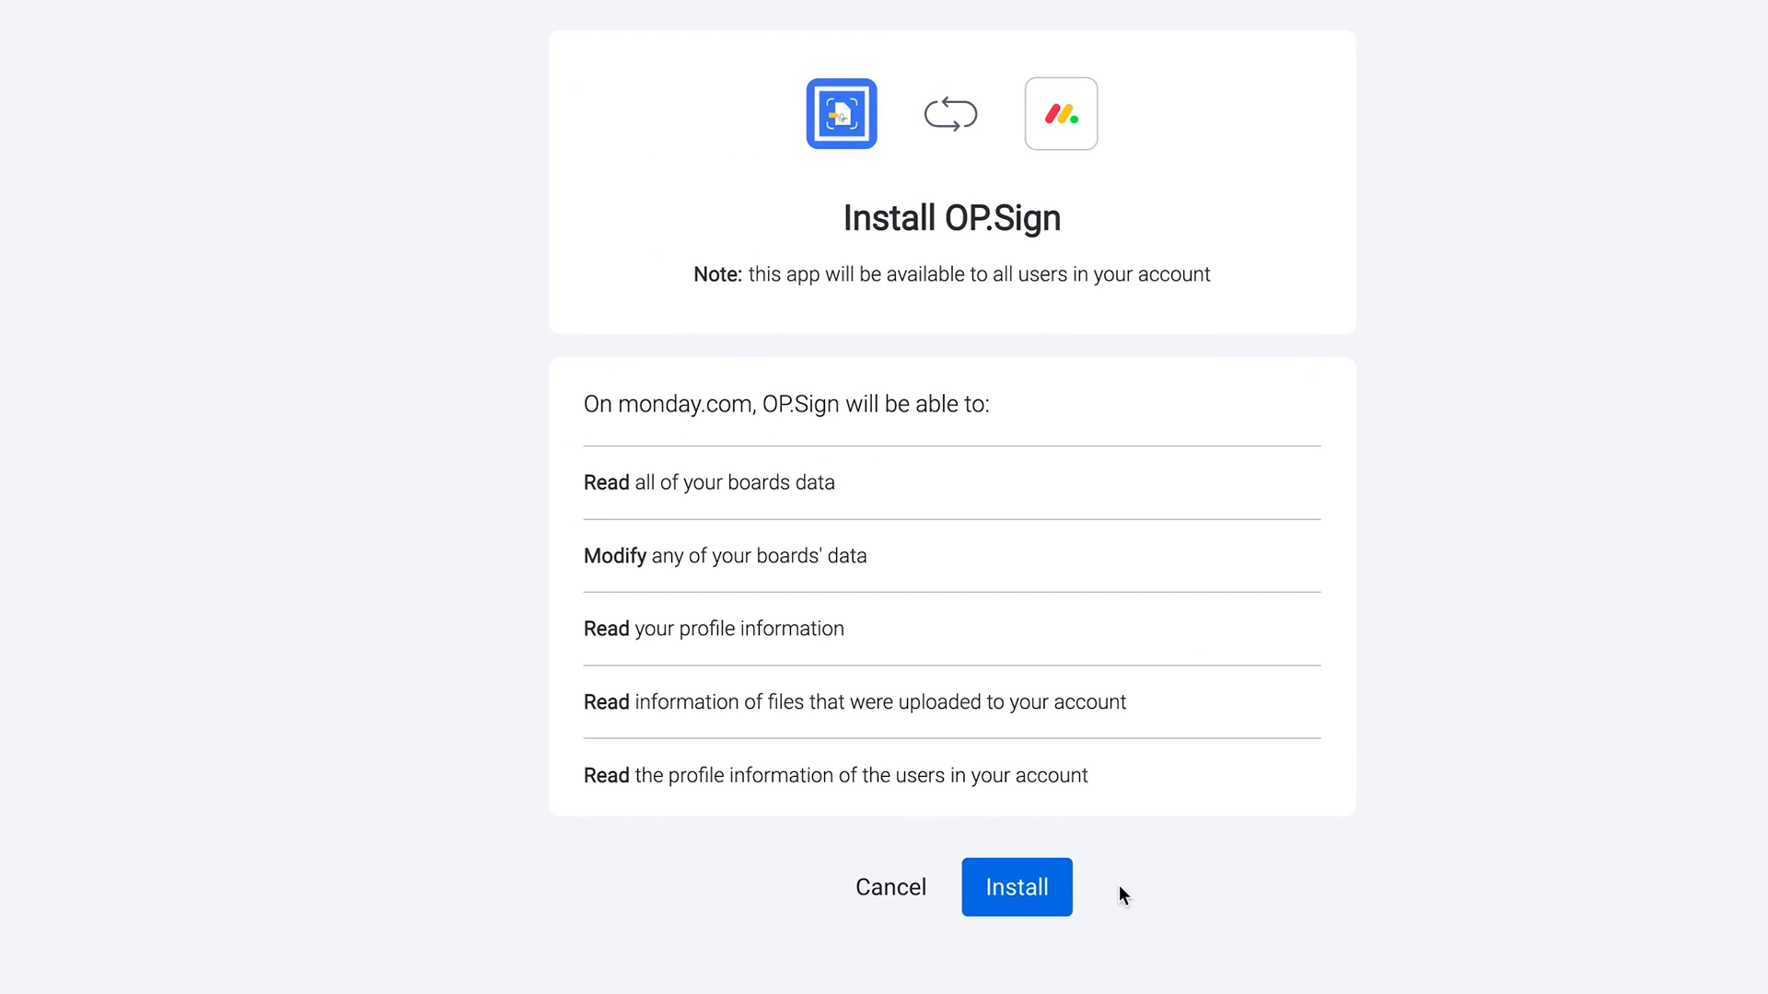
{"action": "left_click", "coordinate": [1014, 888]}
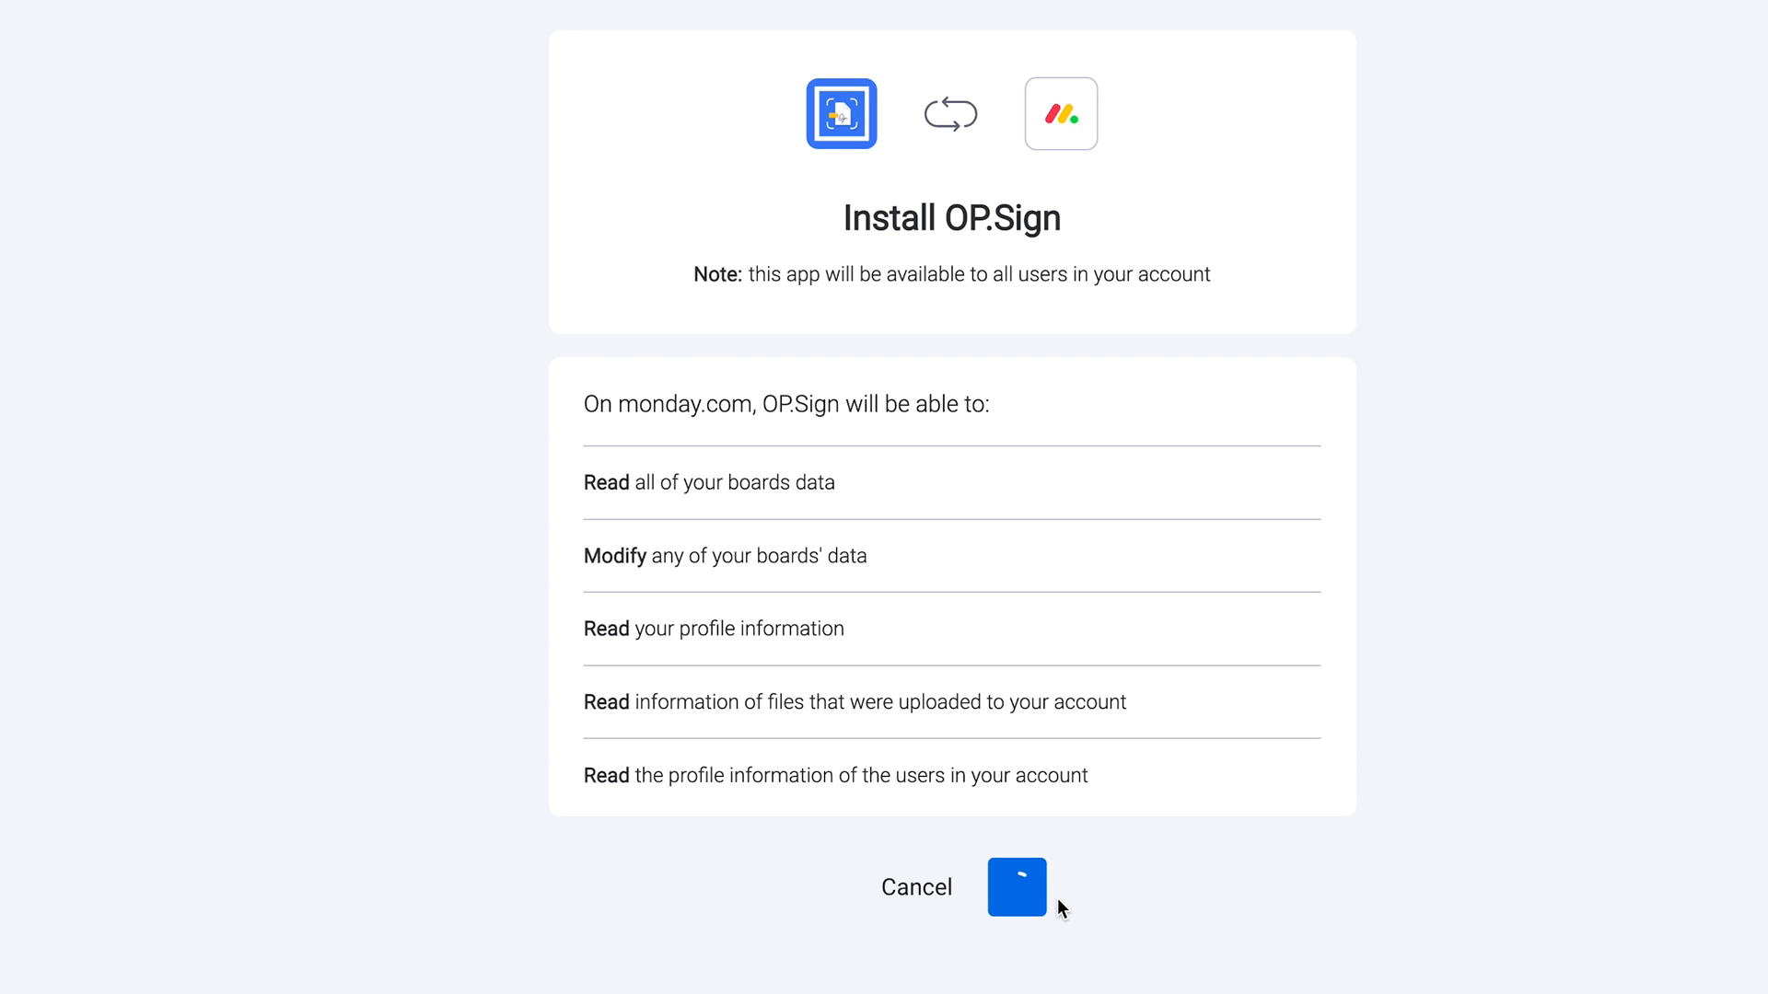
{"action": "left_click", "coordinate": [1013, 888]}
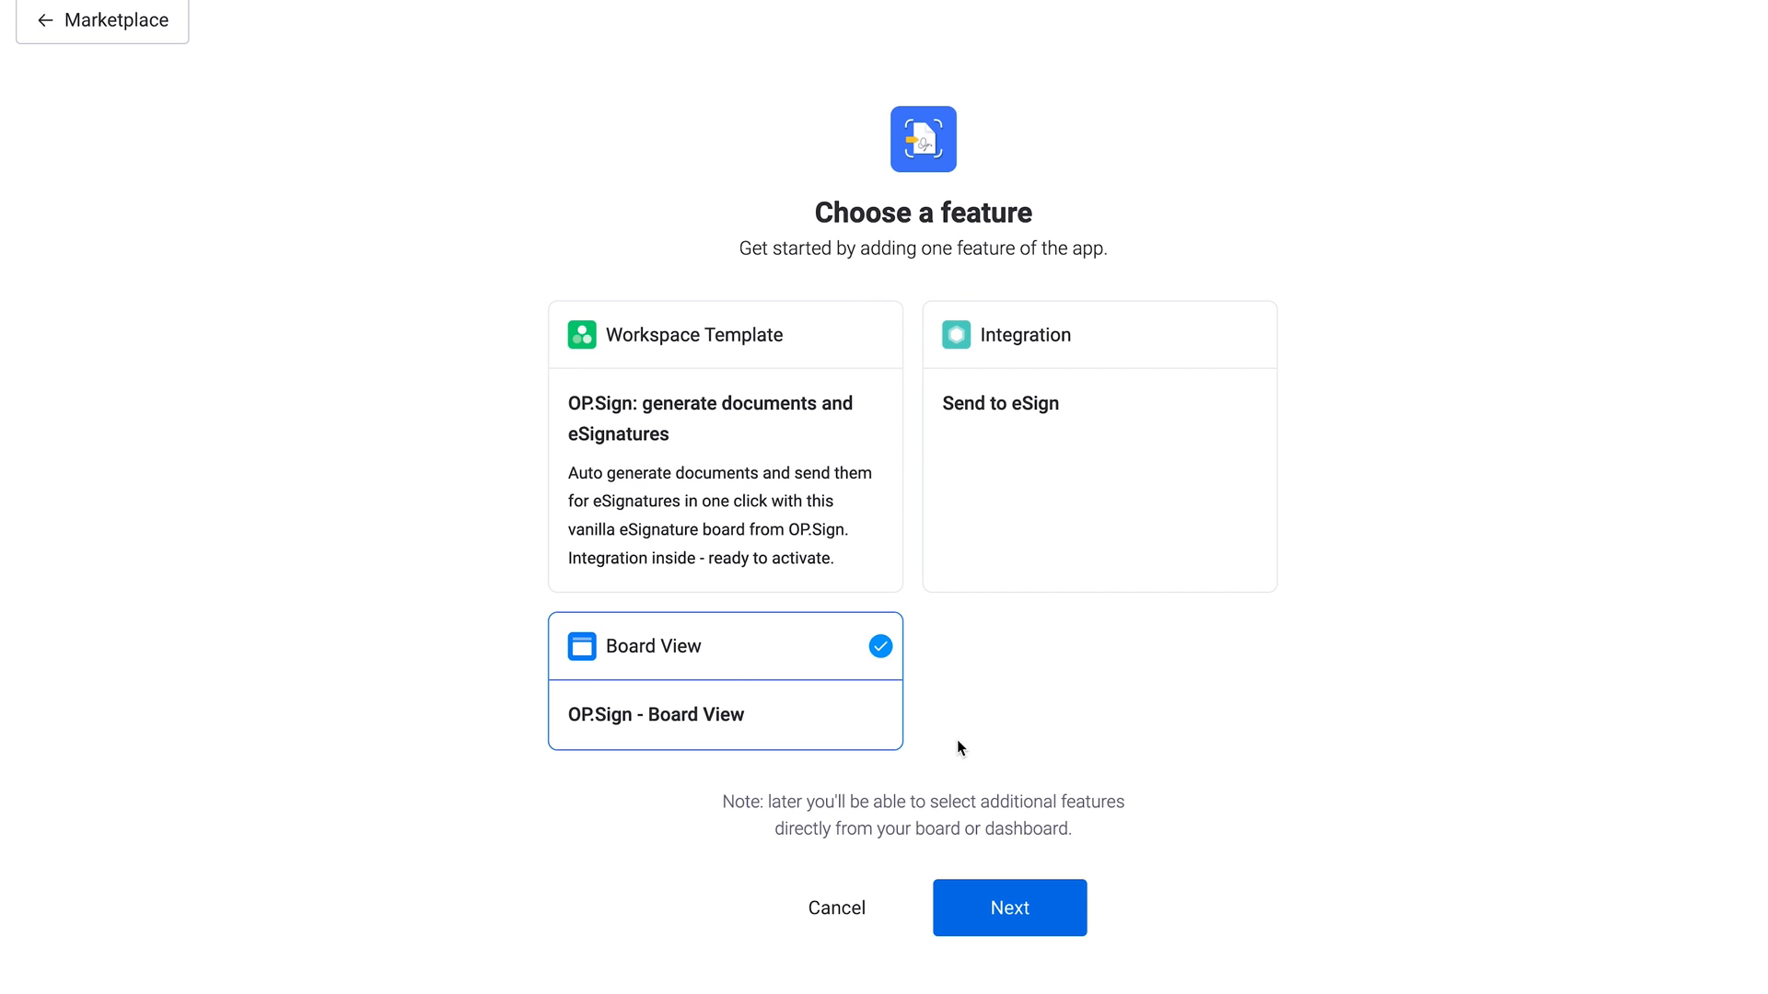
Place the OP.Sign Board View on the Deals board in the CRM workspace.
{"action": "left_click", "coordinate": [1008, 908]}
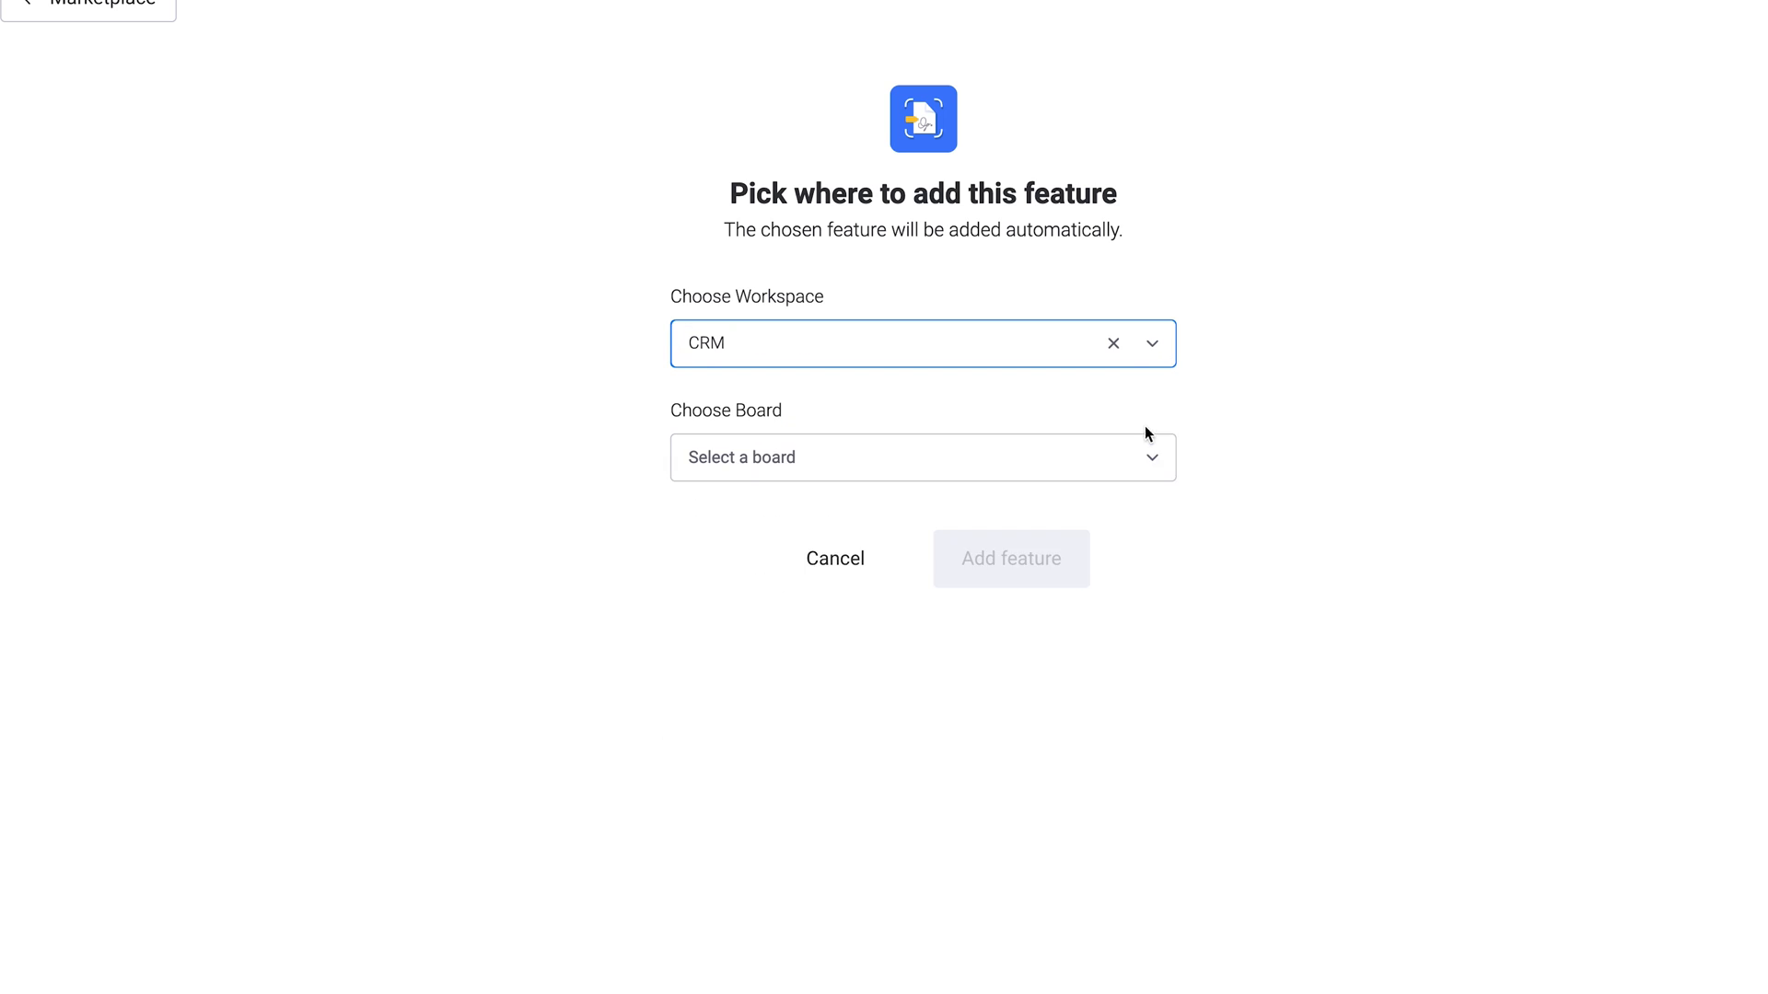
{"action": "left_click", "coordinate": [920, 456]}
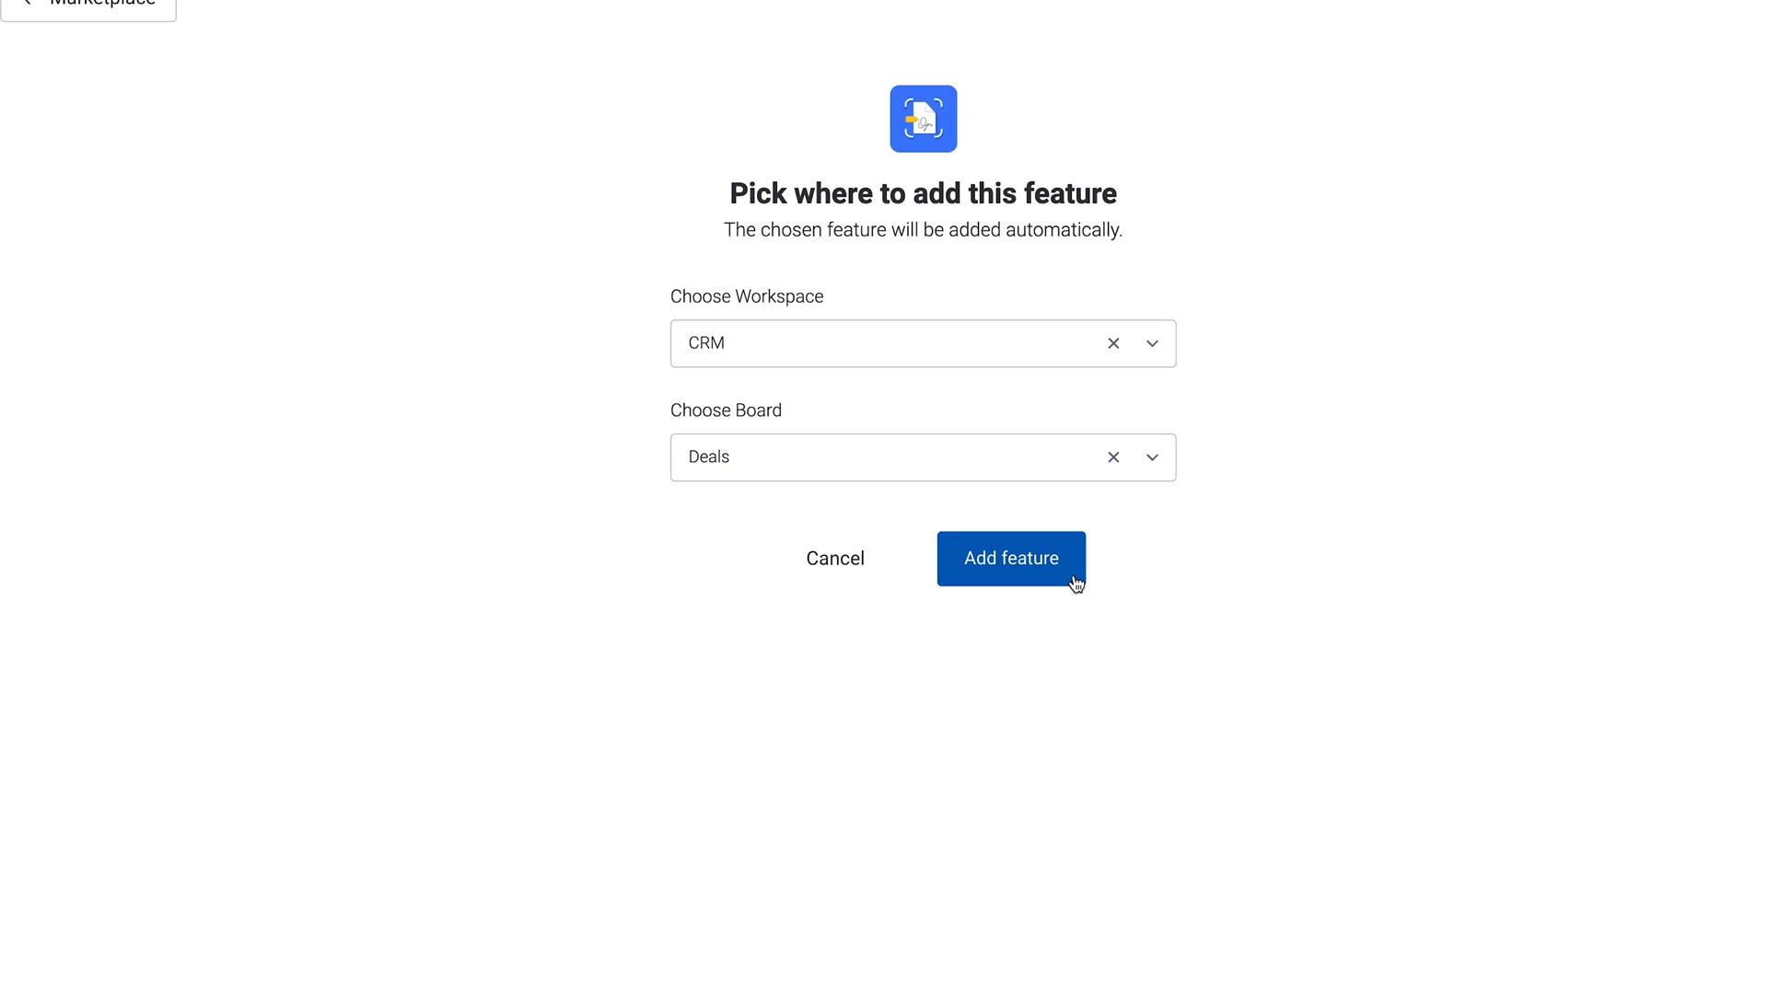
{"action": "left_click", "coordinate": [1011, 558]}
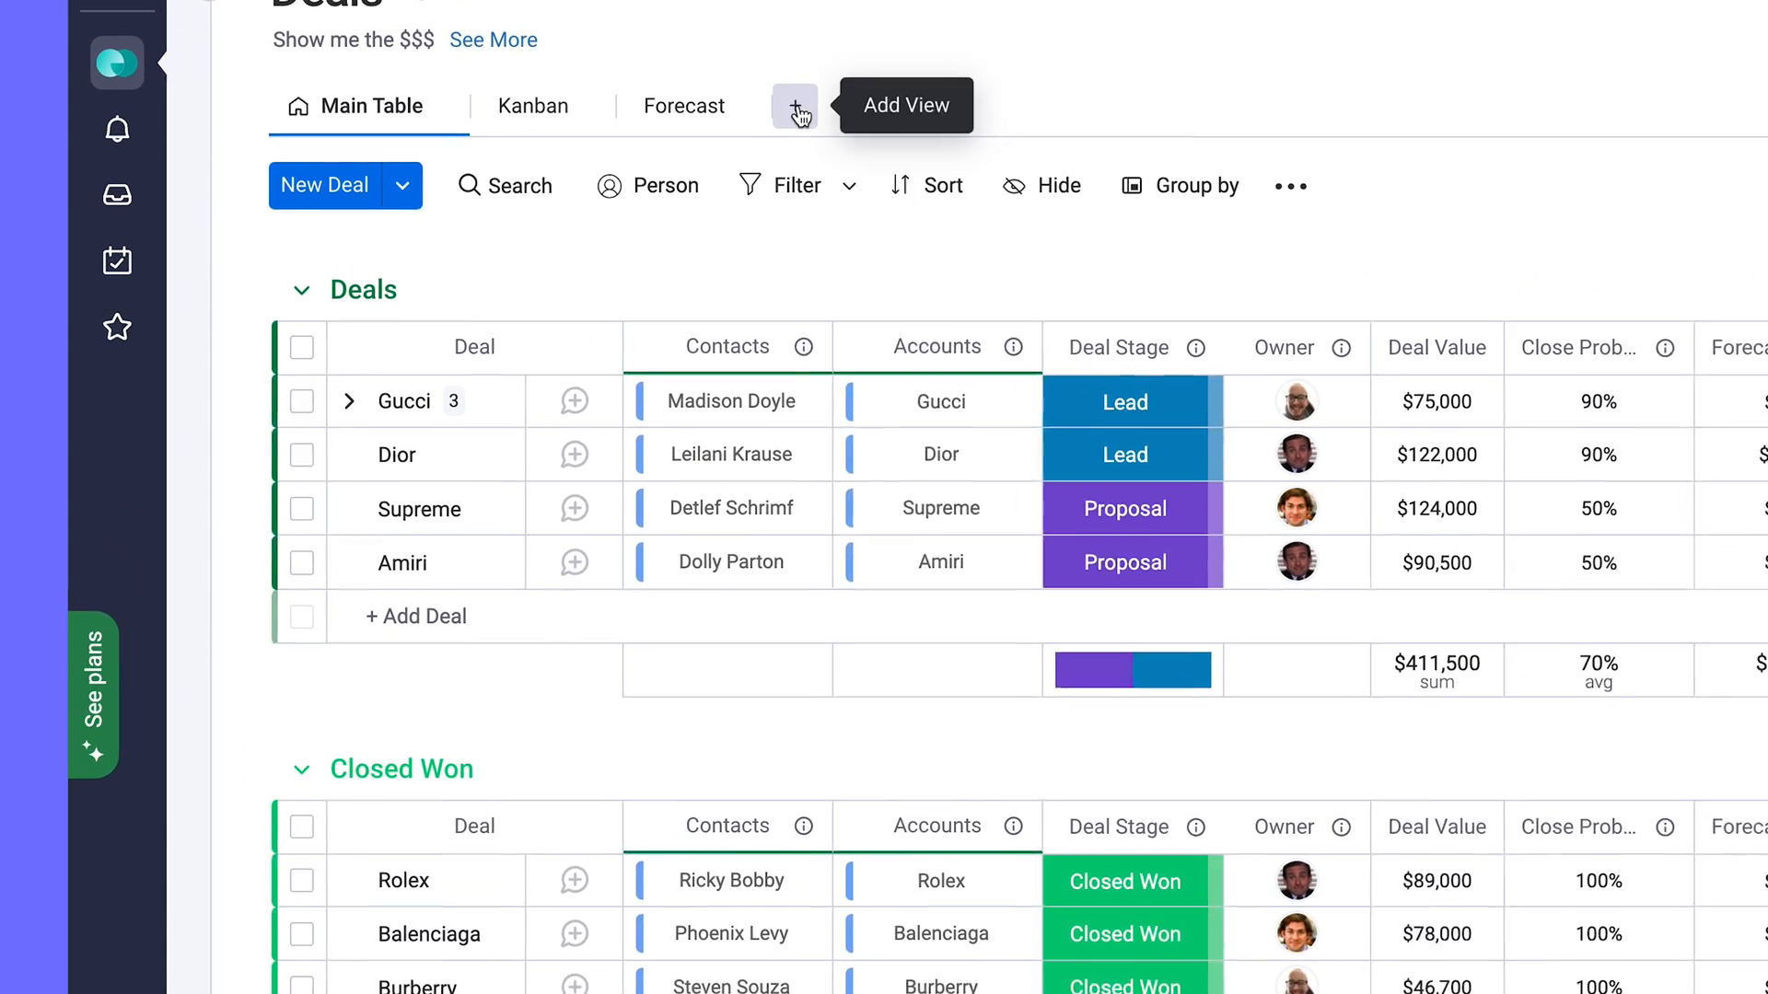
Check the Add View options on Deals and the Gucci item, then the dashboard's app widgets.
{"action": "left_click", "coordinate": [796, 105]}
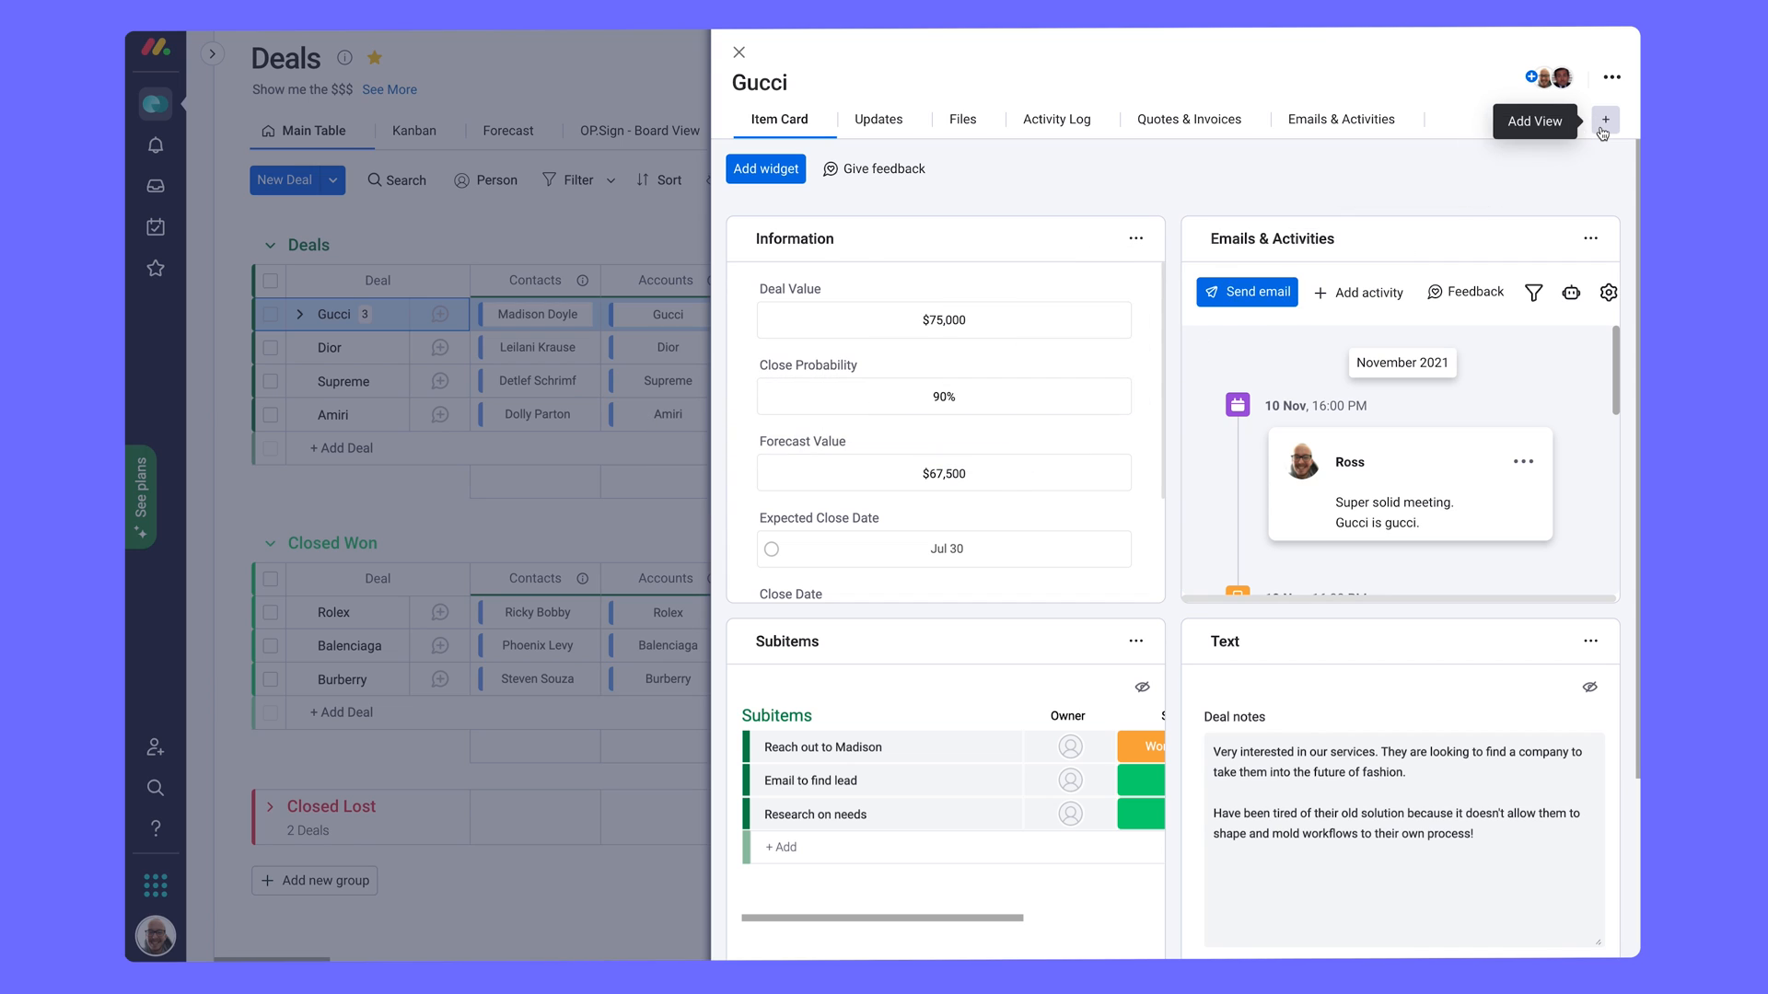
{"action": "left_click", "coordinate": [1604, 122]}
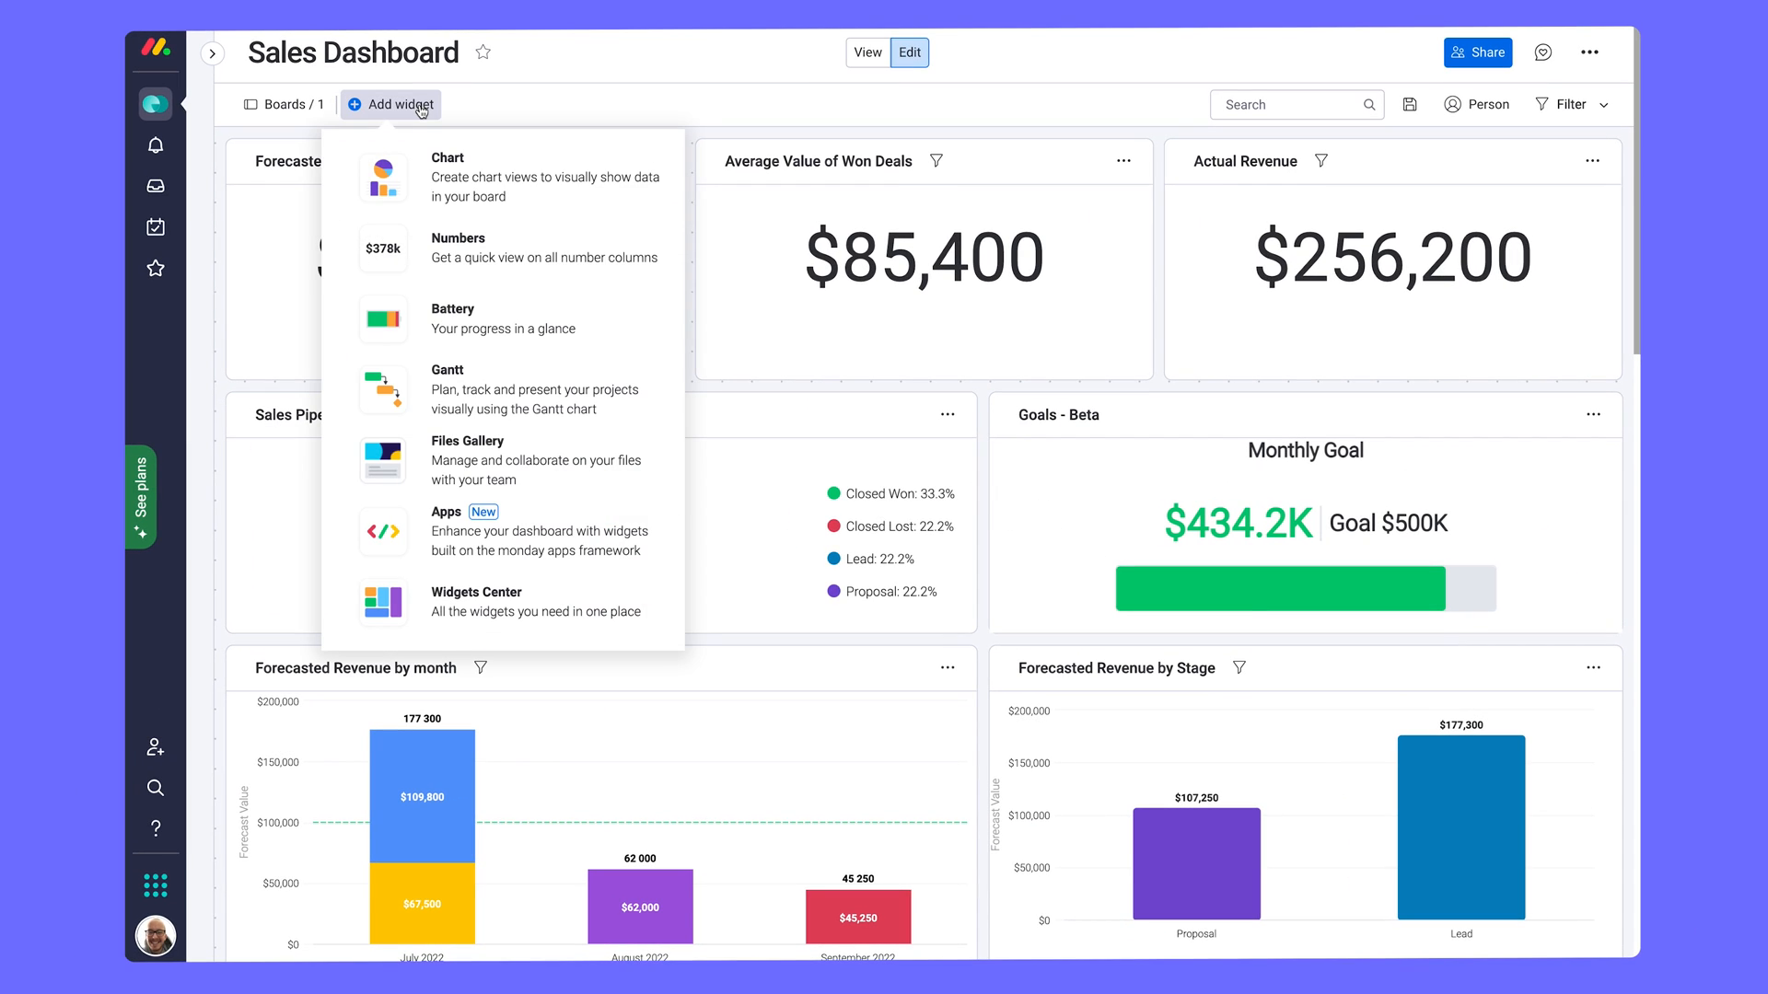
{"action": "mouse_move", "coordinate": [508, 530]}
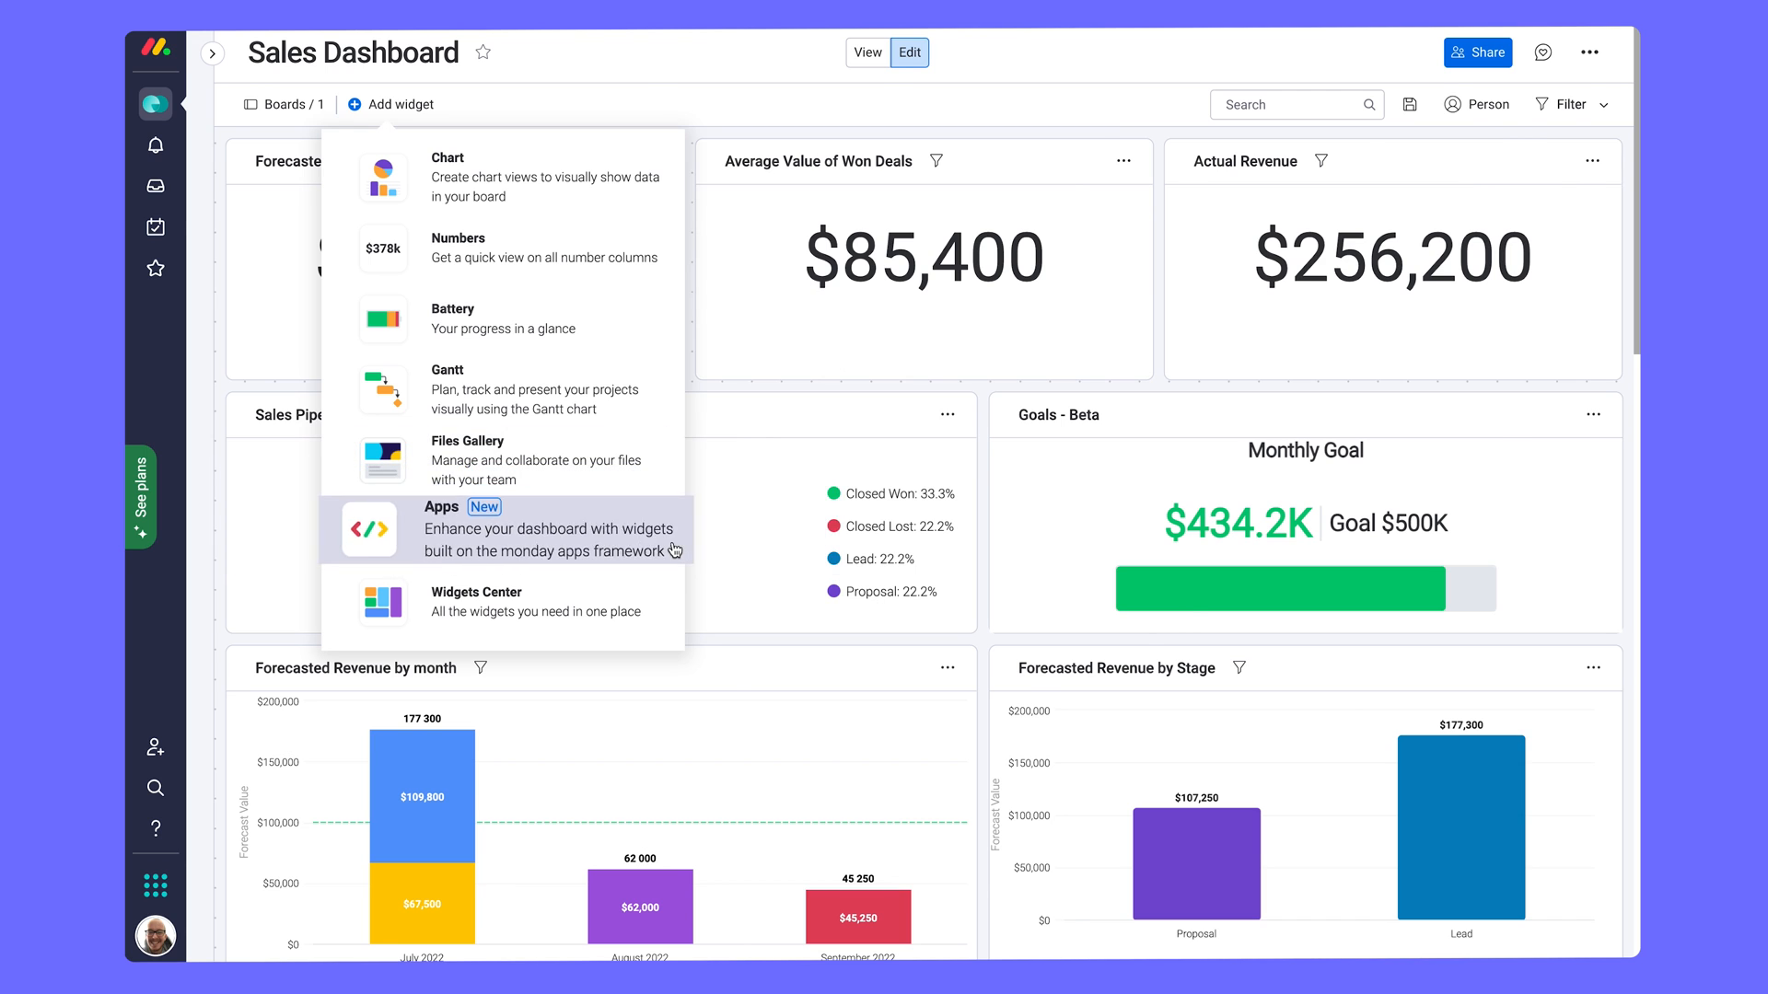
{"action": "left_click", "coordinate": [440, 531]}
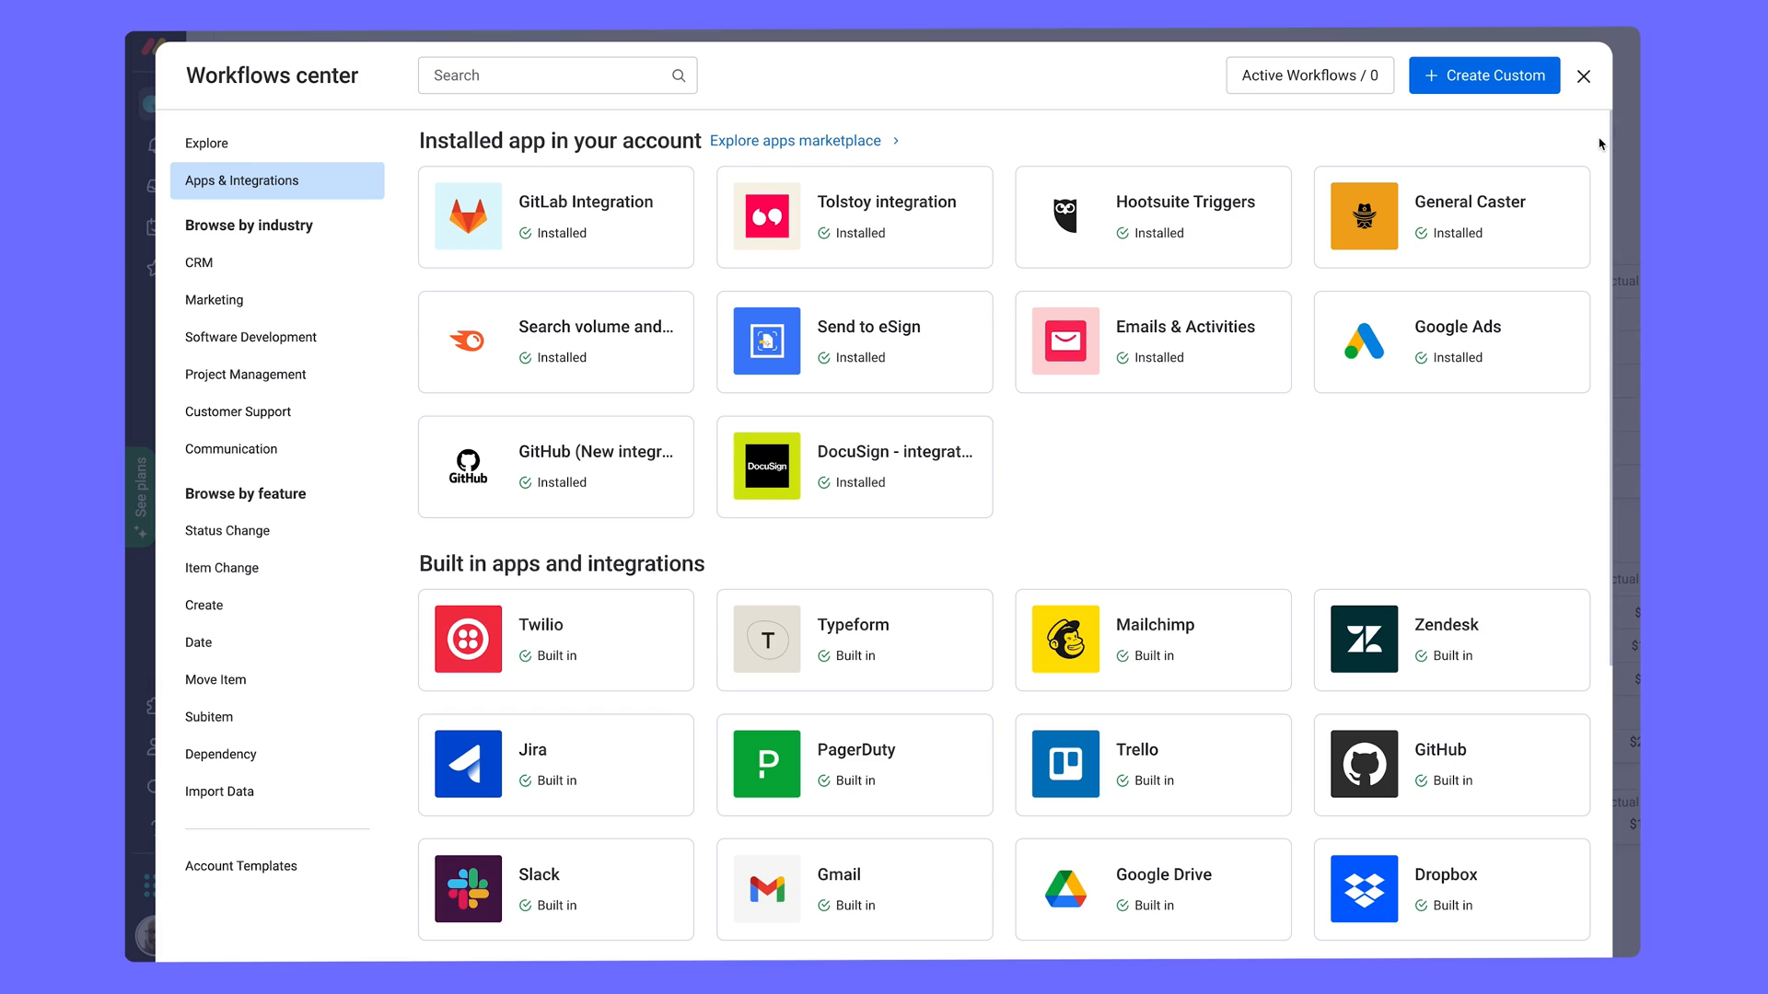
Go from the Workflows center to the apps marketplace via Explore apps marketplace.
{"action": "left_click", "coordinate": [1451, 217]}
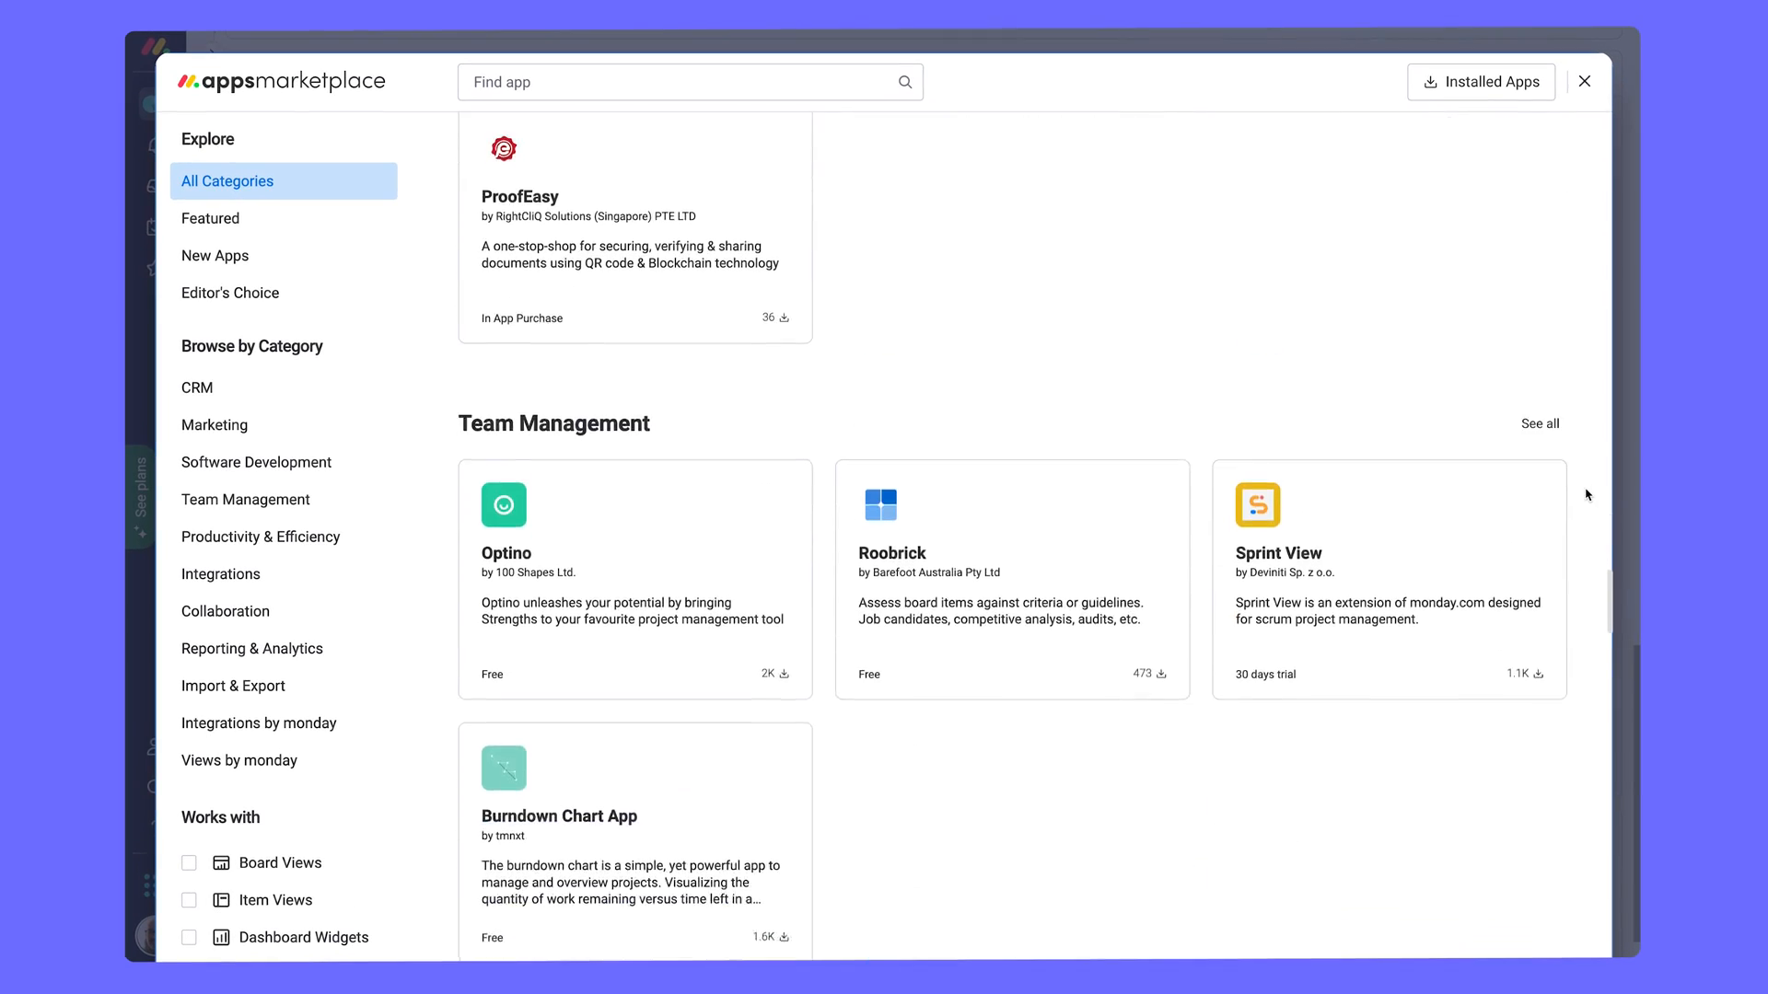
Leave the marketplace and show the account menu over the Sales Dashboard.
{"action": "scroll", "scroll_direction": "down", "scroll_amount": 3}
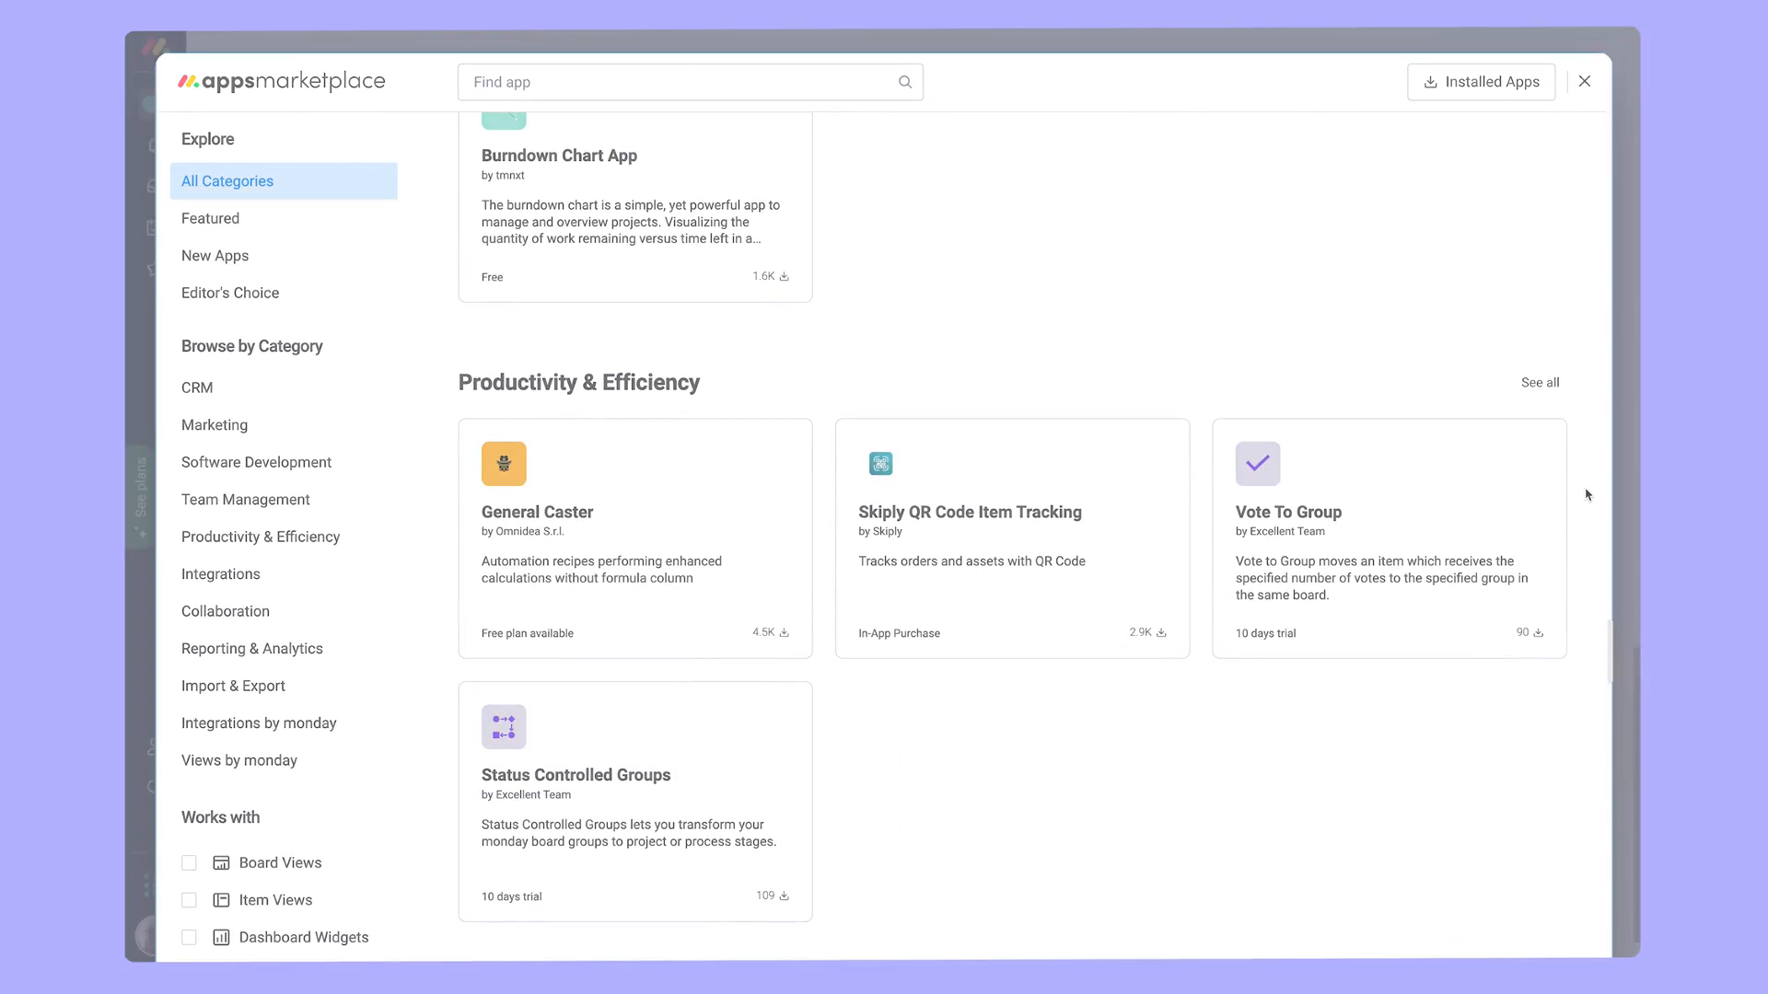
{"action": "left_click", "coordinate": [1584, 81]}
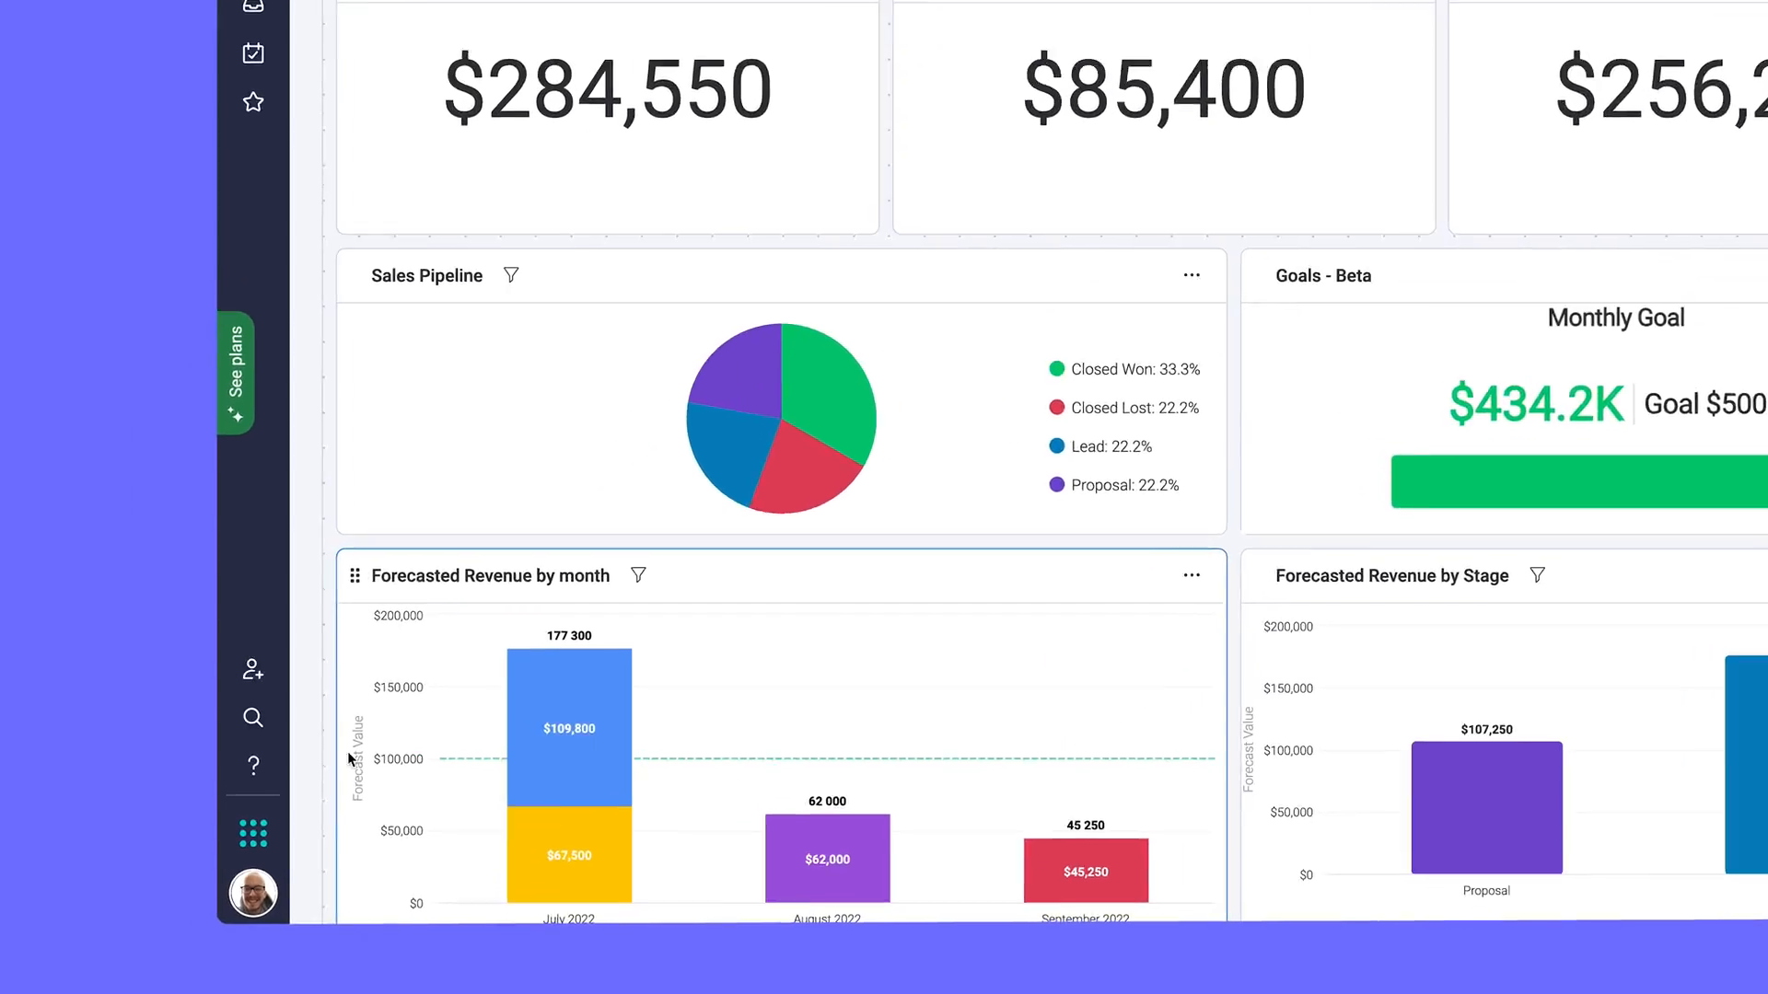
{"action": "left_click", "coordinate": [252, 891]}
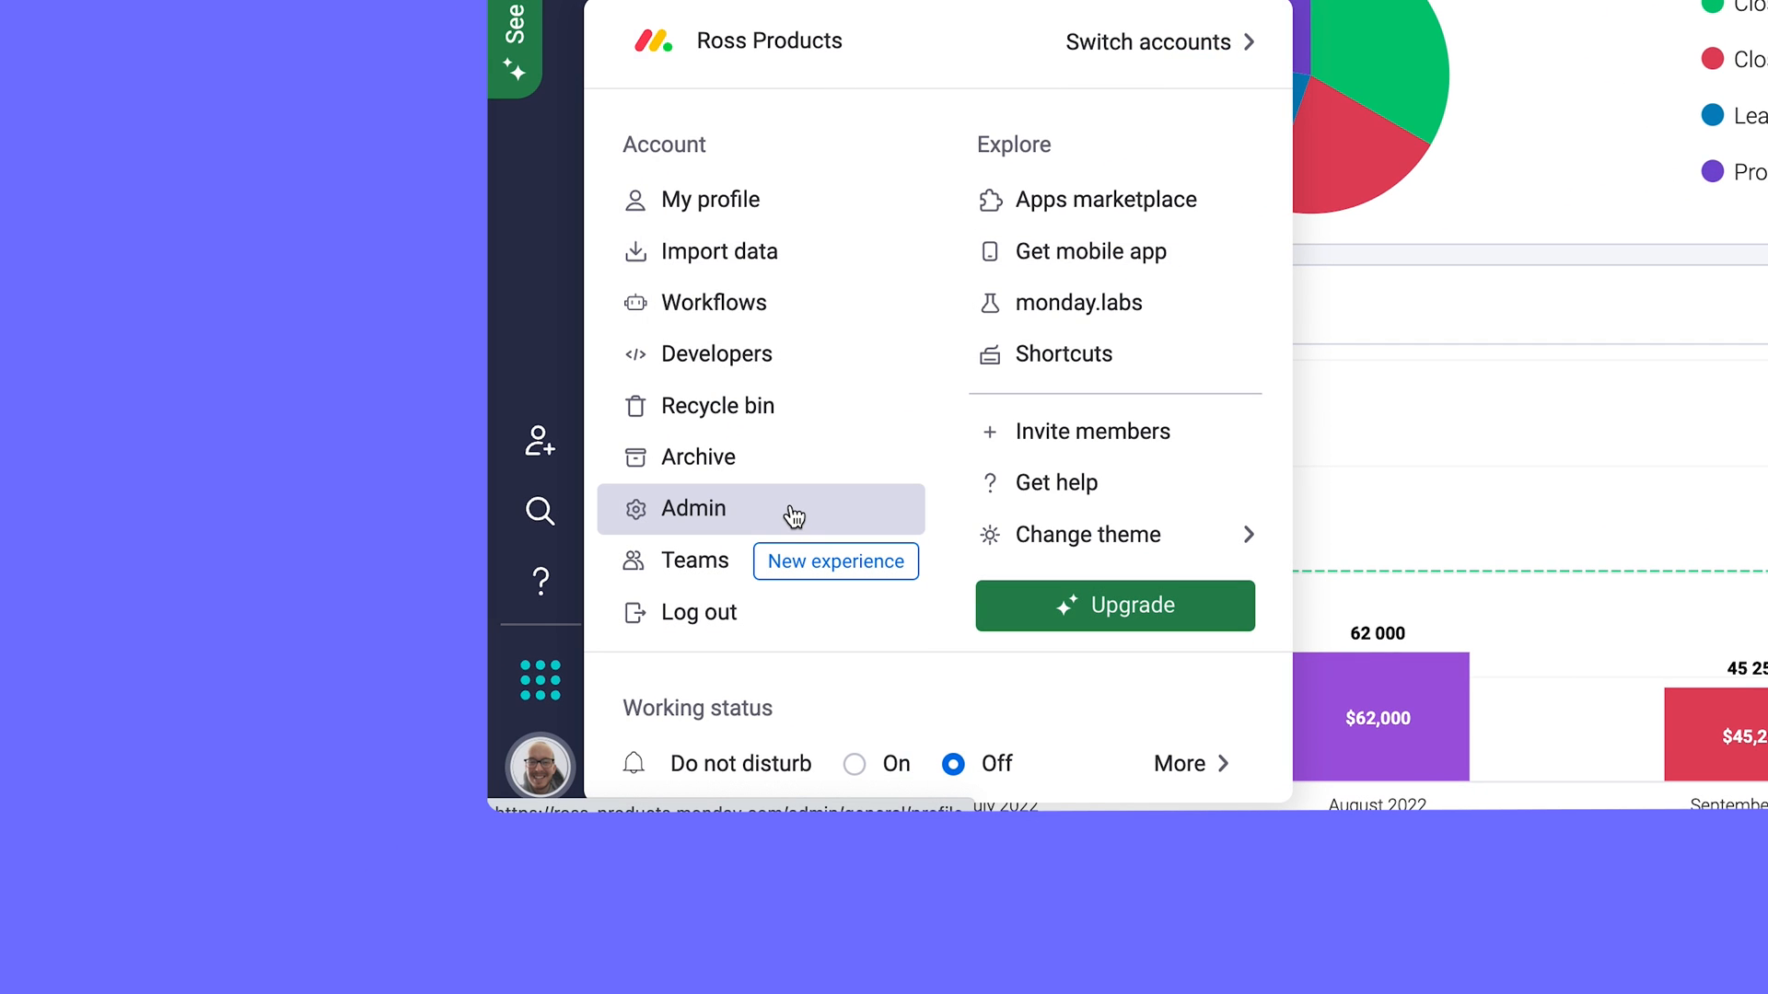
Reach Admin > Apps, listing installed apps including OP.Sign and DocuSign.
{"action": "left_click", "coordinate": [694, 508]}
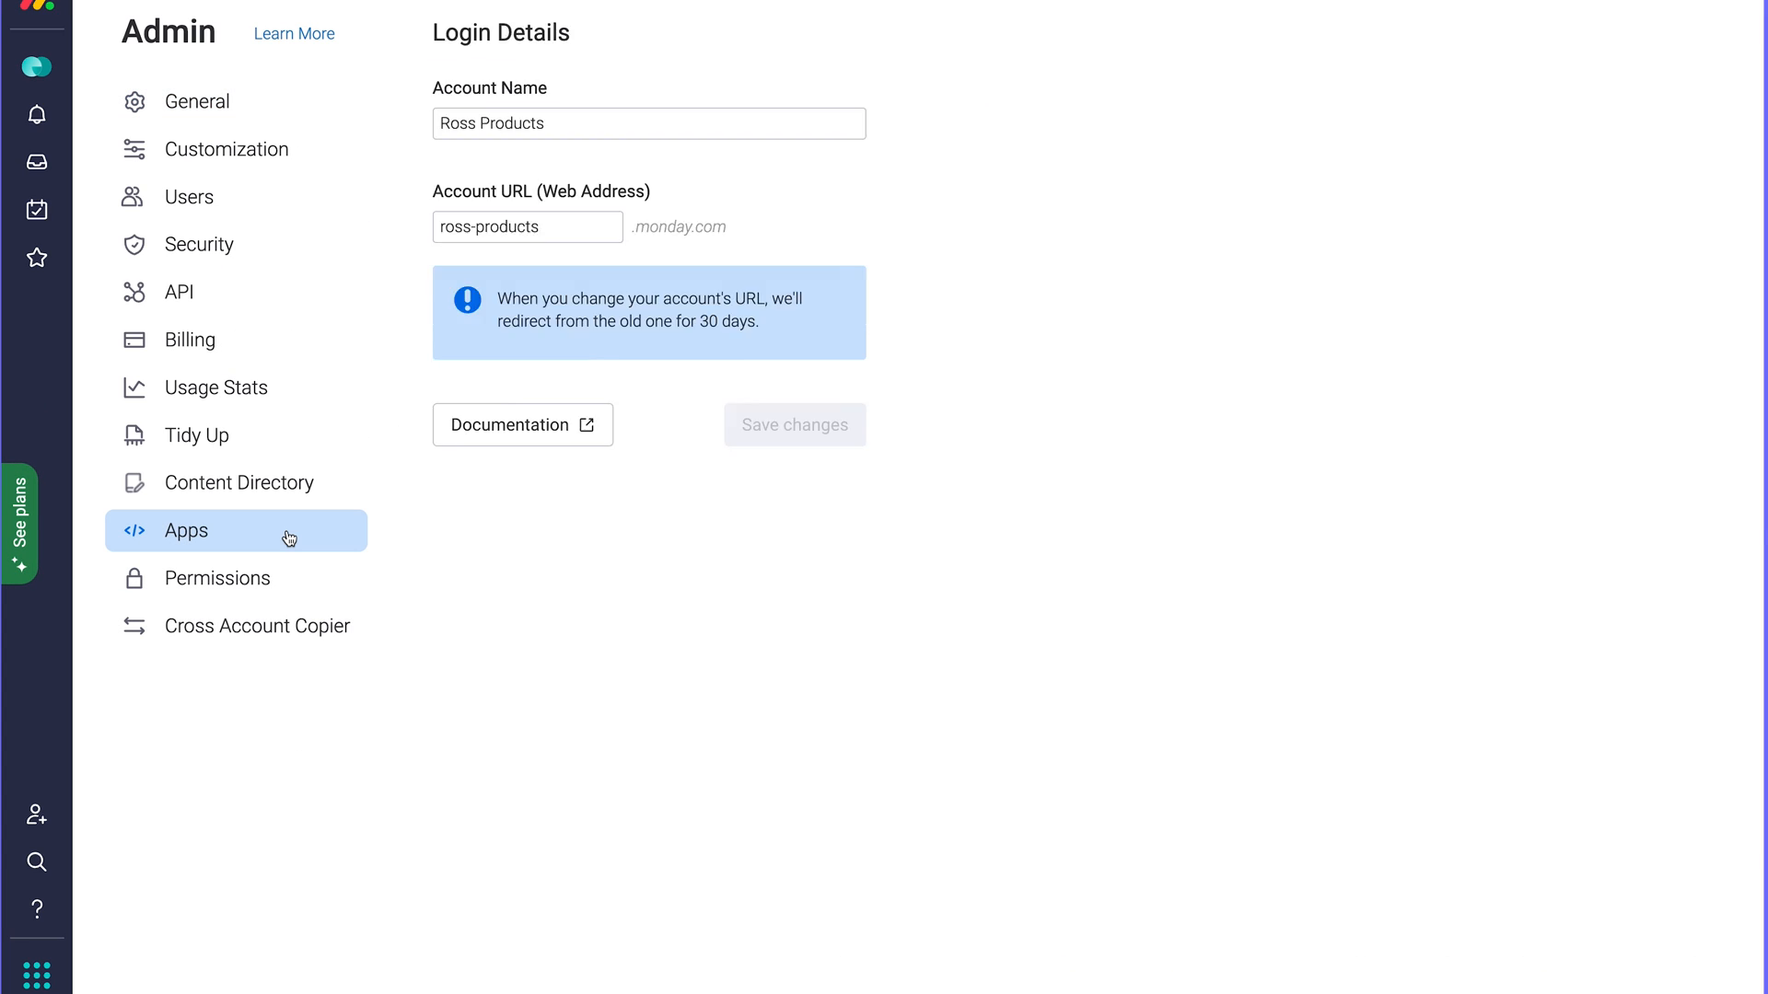
{"action": "left_click", "coordinate": [187, 530]}
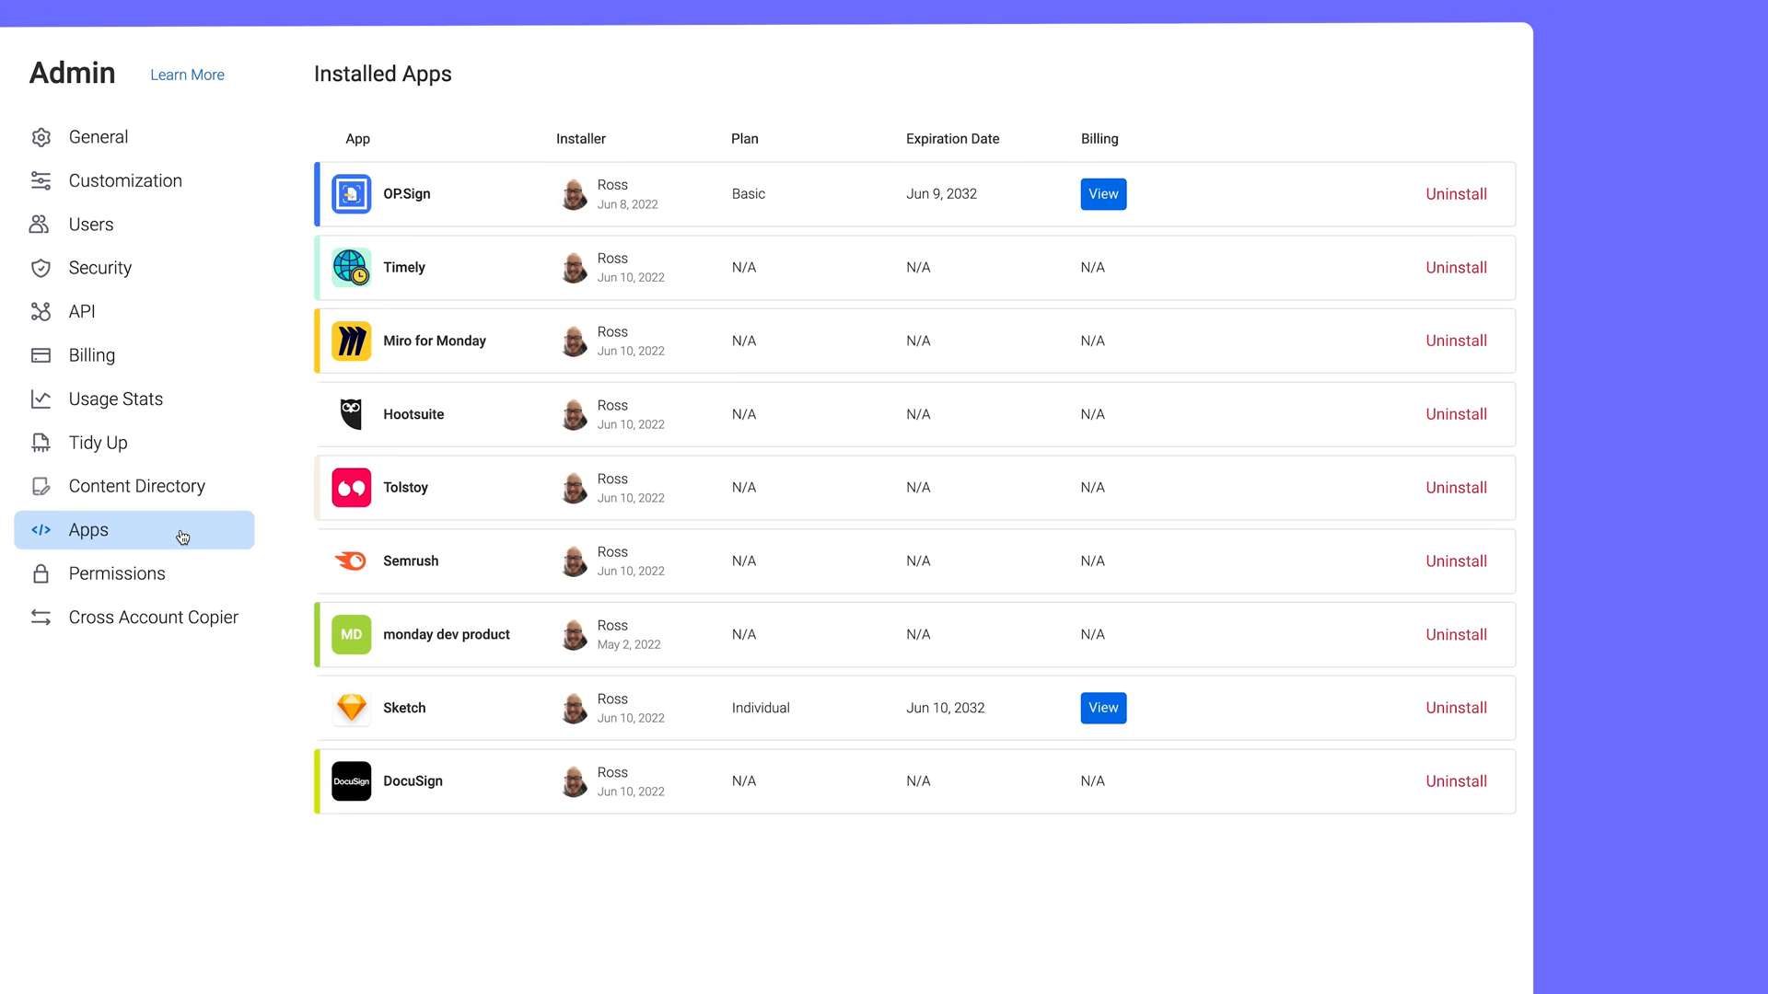
{"action": "mouse_move", "coordinate": [1454, 486]}
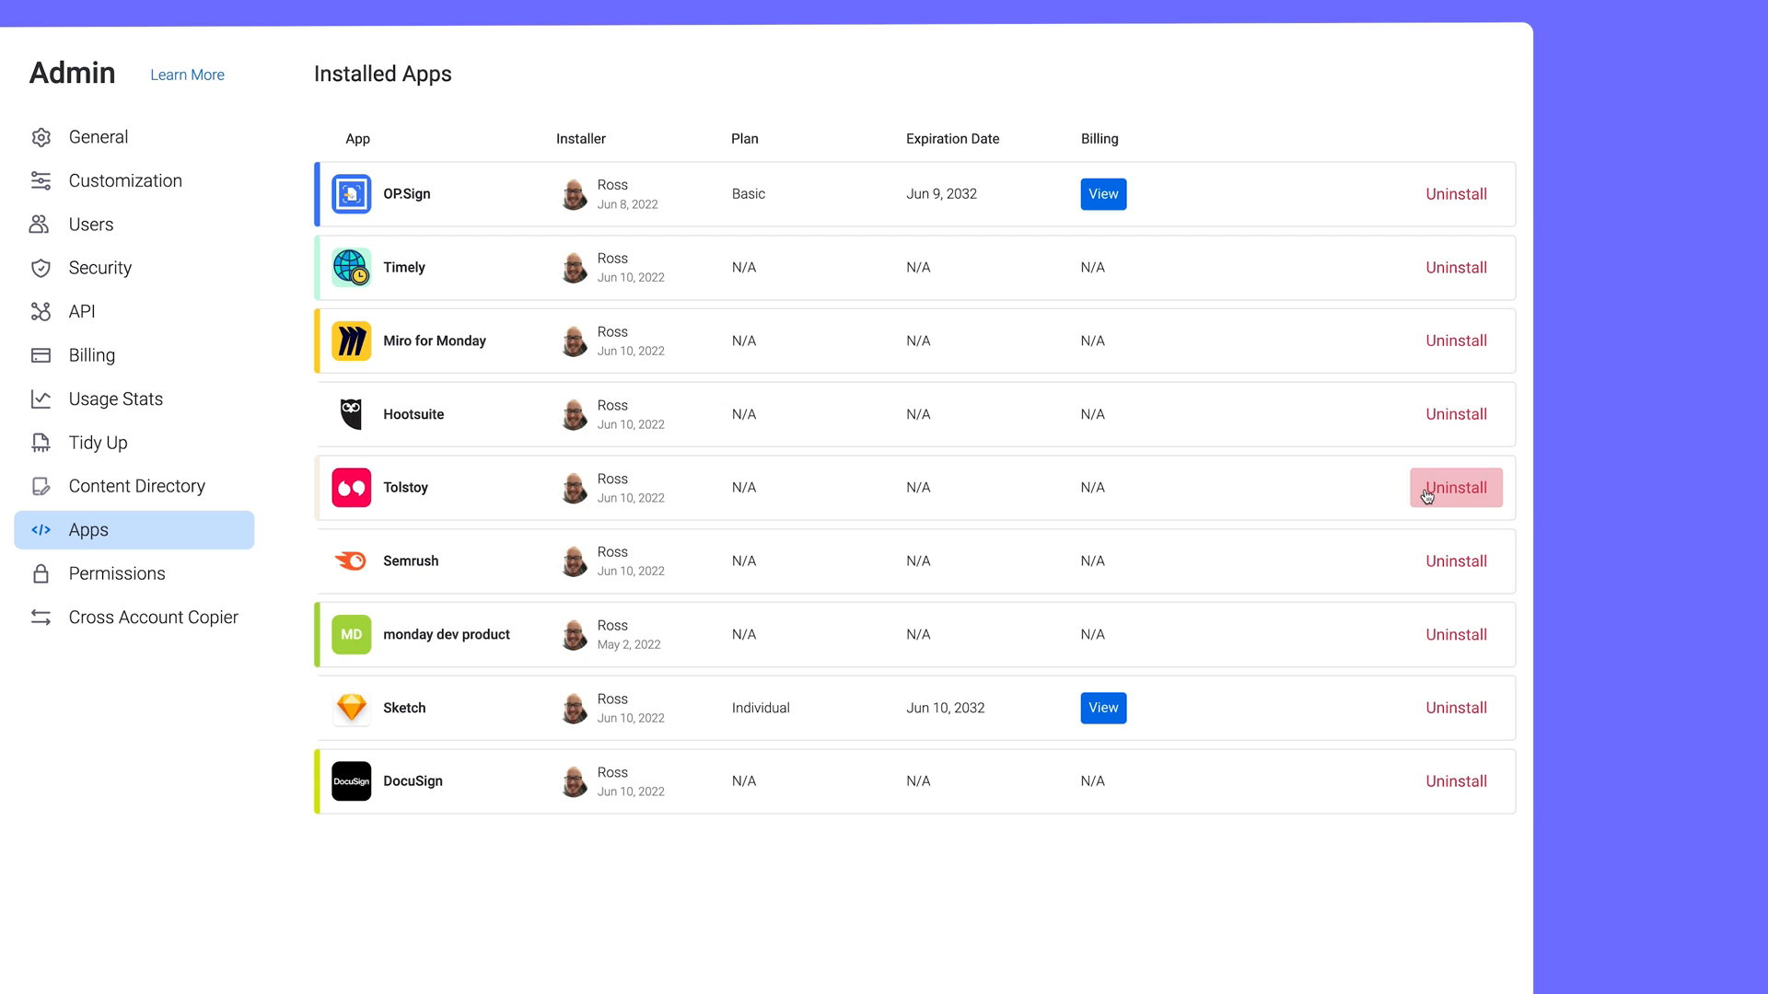